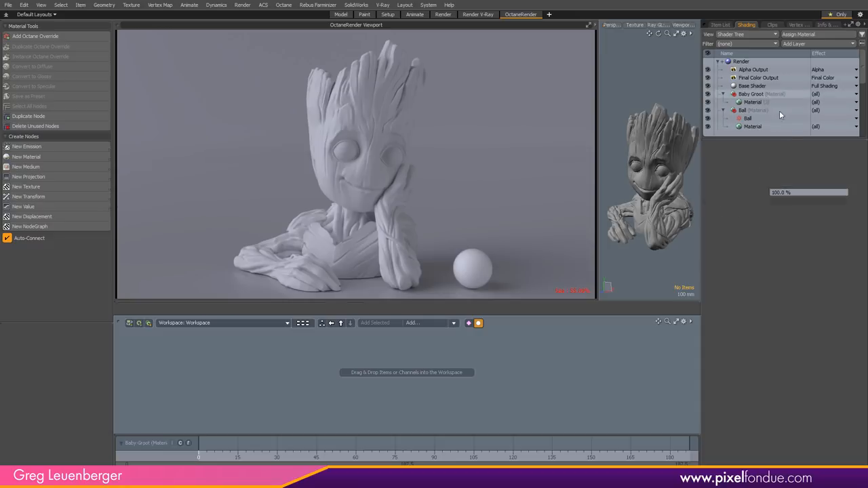
Add an Octane override to Baby Groot and reveal its Glossy Material and RGB Color nodes
{"action": "left_click", "coordinate": [751, 94]}
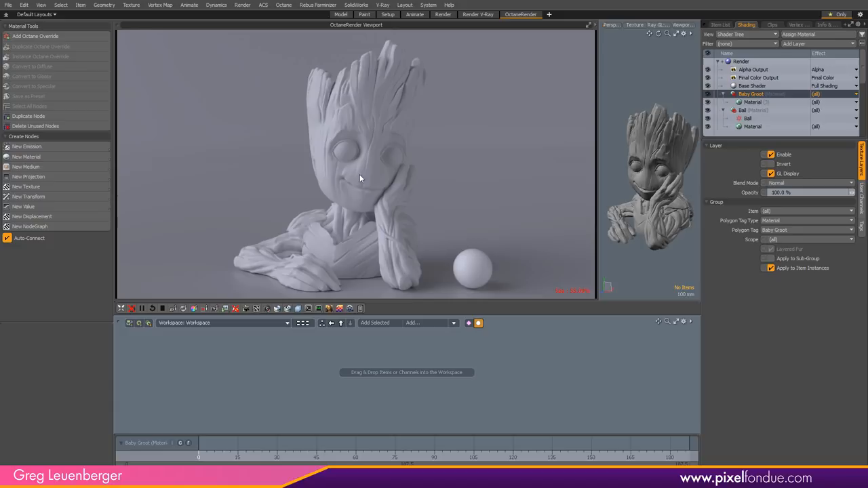
{"action": "mouse_move", "coordinate": [372, 173]}
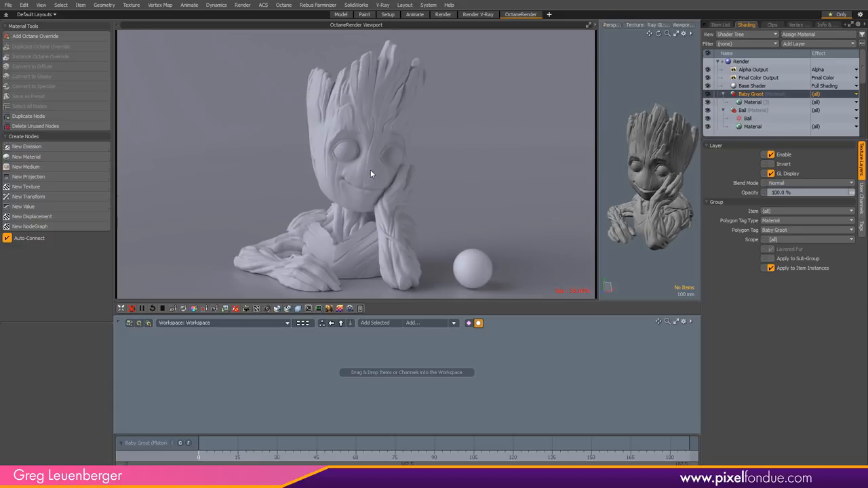
{"action": "left_click", "coordinate": [36, 35]}
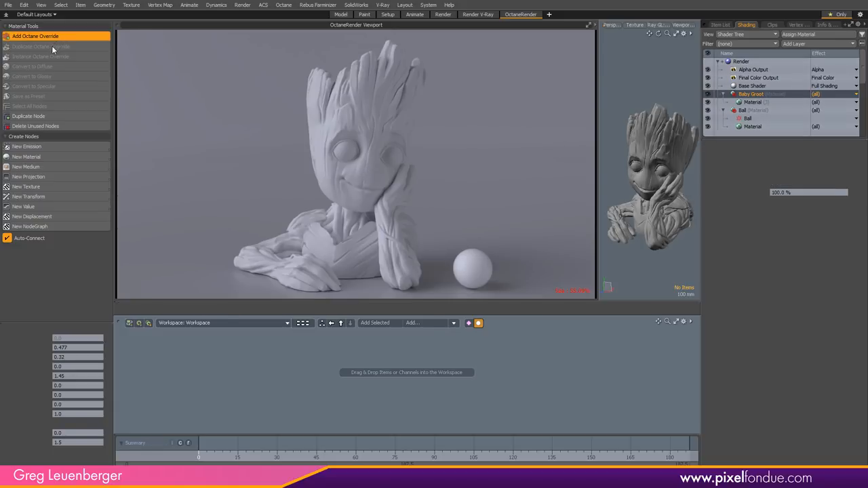
{"action": "left_click", "coordinate": [751, 94]}
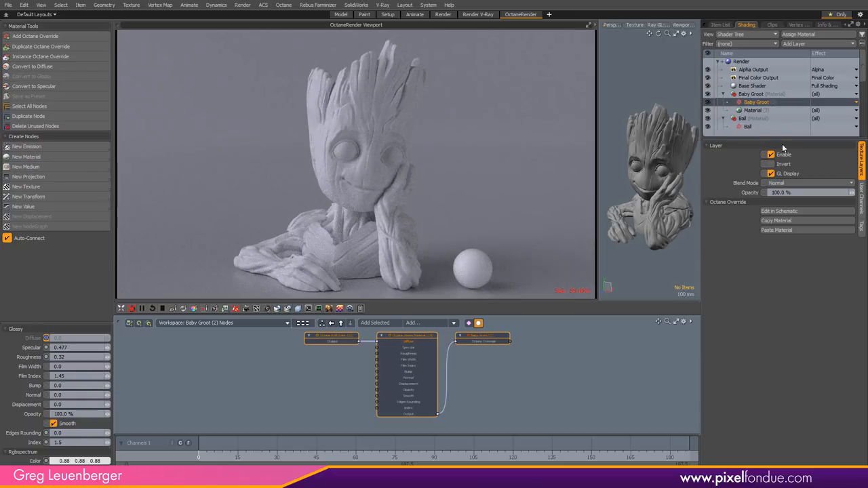
{"action": "left_click", "coordinate": [753, 110]}
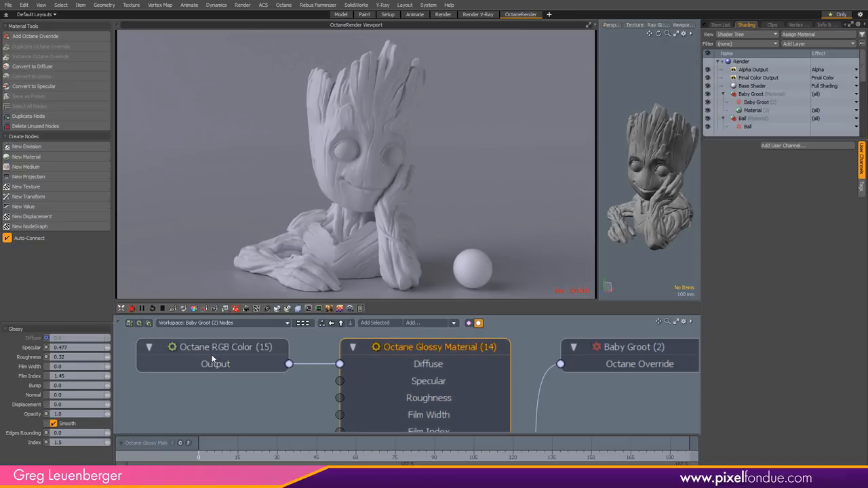
Select the Octane RGB Color node to show its light grey 0.8 colour properties
{"action": "left_click", "coordinate": [215, 348]}
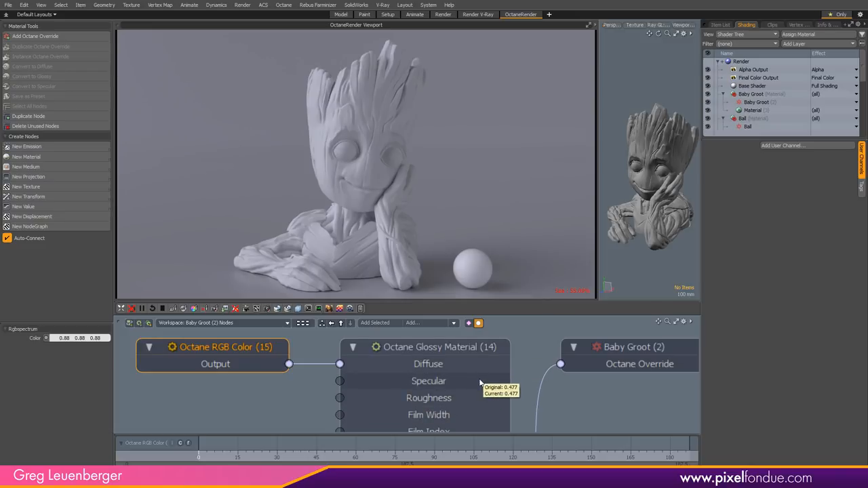
{"action": "mouse_move", "coordinate": [449, 380]}
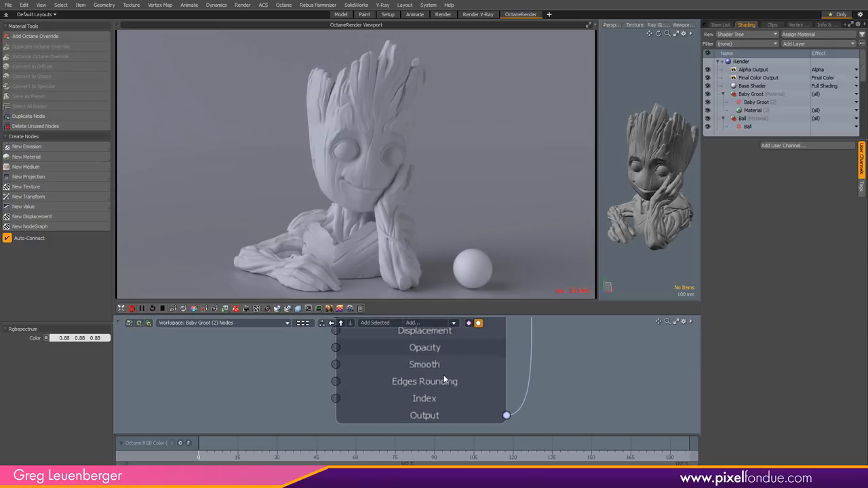
{"action": "mouse_move", "coordinate": [437, 404]}
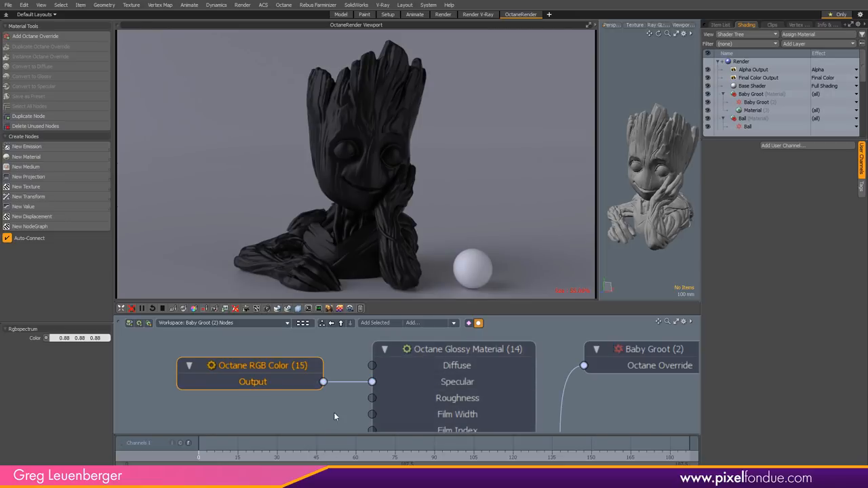
{"action": "mouse_move", "coordinate": [241, 305]}
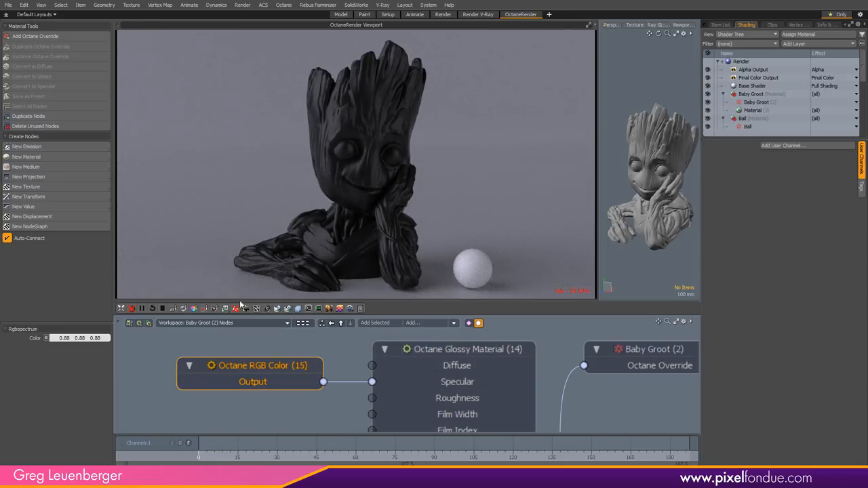
{"action": "mouse_move", "coordinate": [400, 236]}
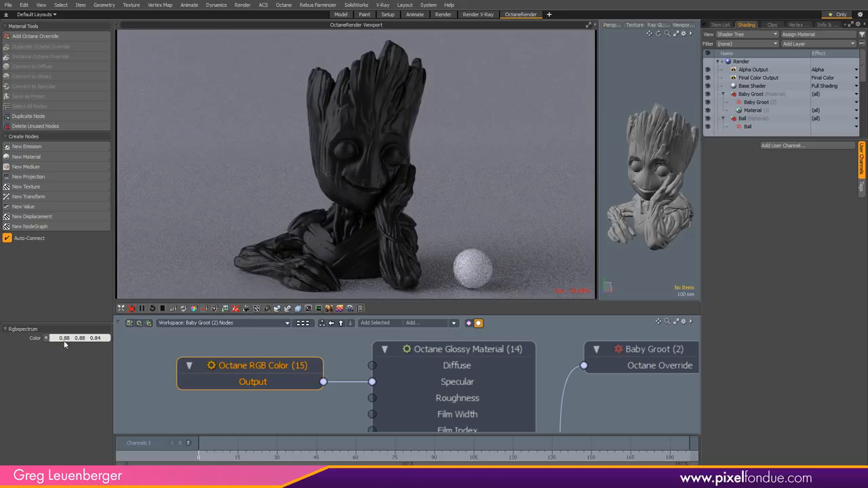
In the Color Picker, switch the presets to Metals shown as a named list
{"action": "left_click", "coordinate": [46, 337]}
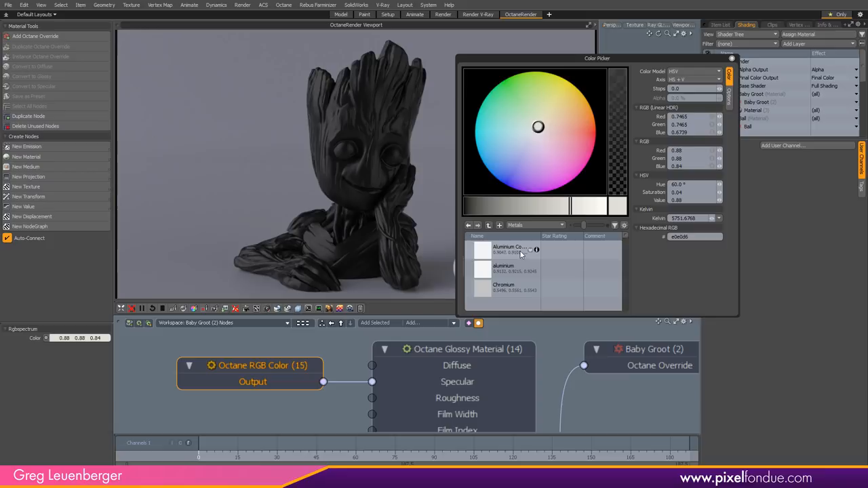
{"action": "left_click", "coordinate": [535, 225]}
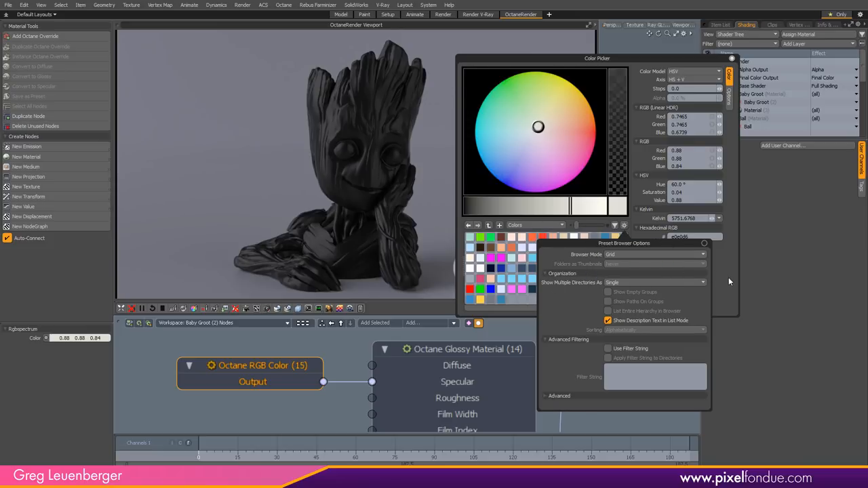
{"action": "left_click", "coordinate": [556, 225]}
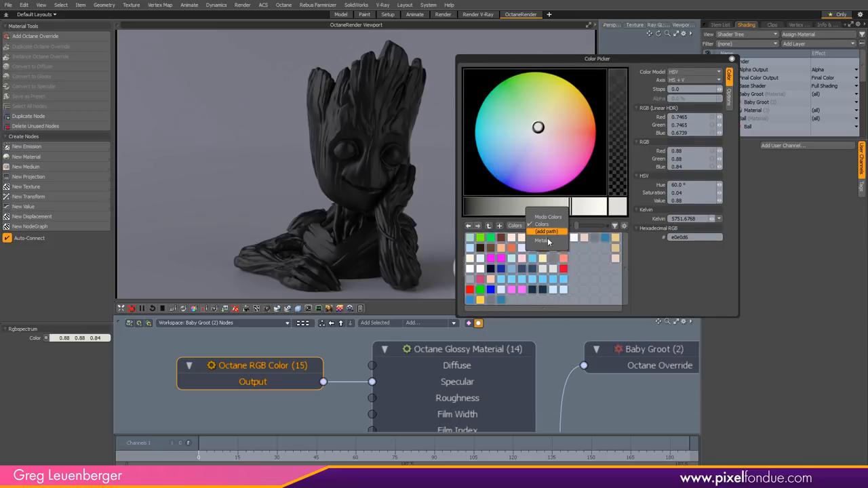
{"action": "left_click", "coordinate": [541, 240]}
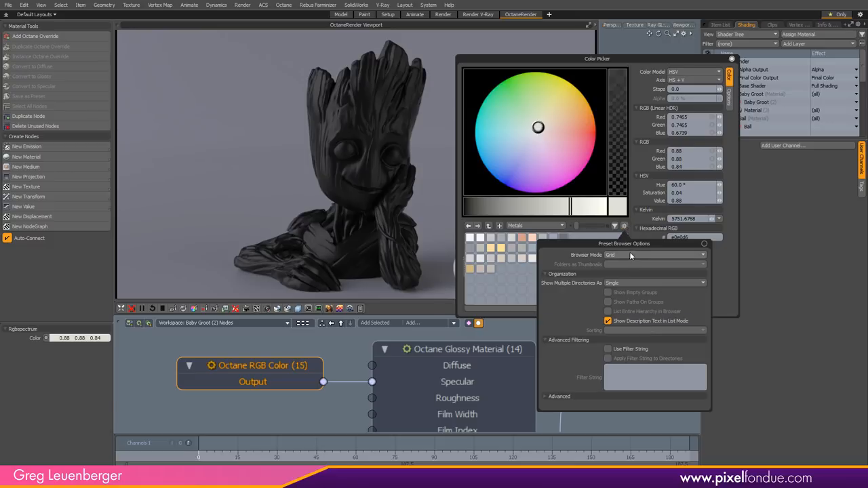
{"action": "left_click", "coordinate": [654, 255]}
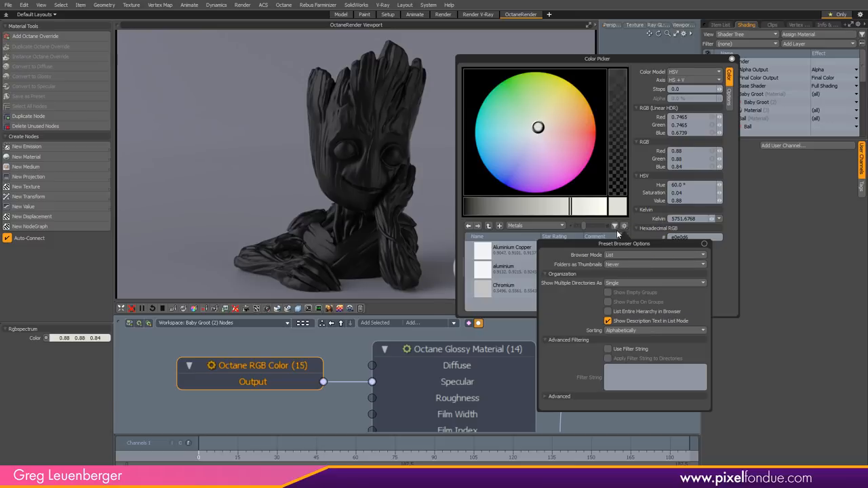
{"action": "left_click", "coordinate": [624, 225]}
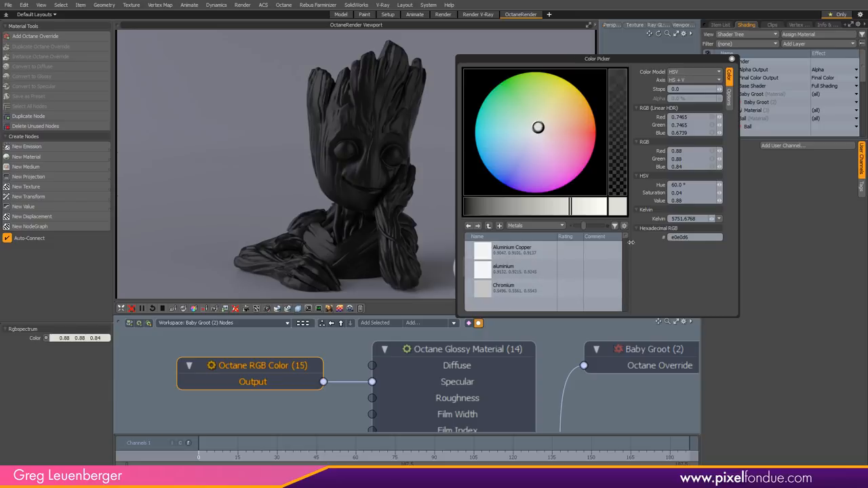
Apply the Copper preset colour (about 0.84, 0.64, 0.54) and close the picker
{"action": "scroll", "scroll_direction": "down", "scroll_amount": 3}
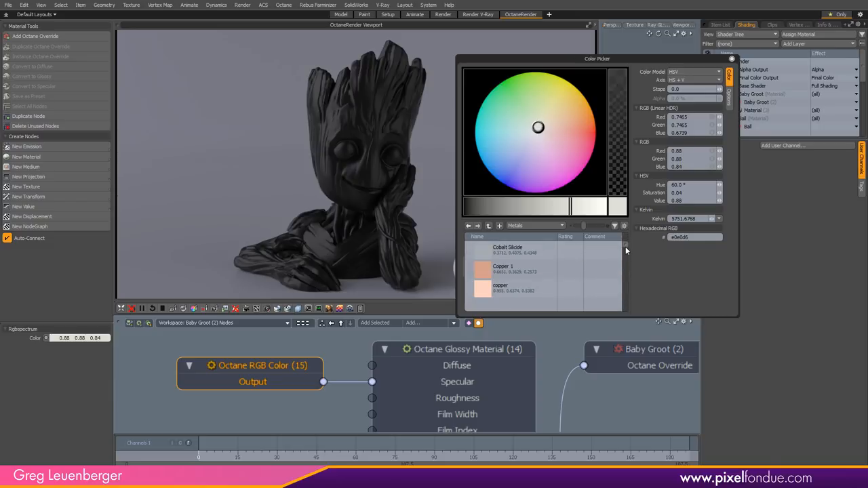
{"action": "left_click", "coordinate": [505, 251]}
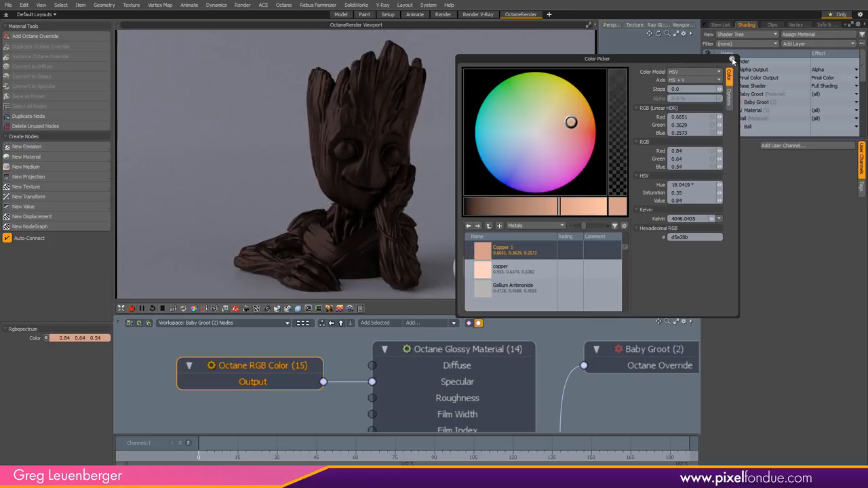
{"action": "left_click", "coordinate": [733, 59]}
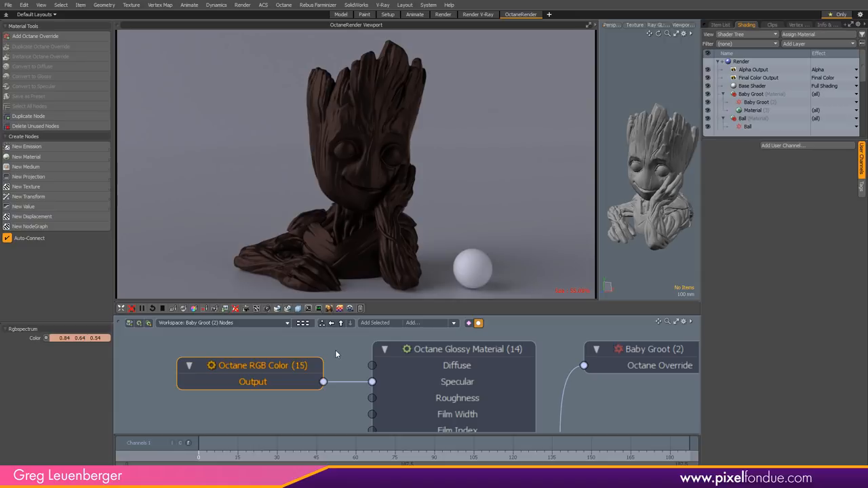
{"action": "mouse_move", "coordinate": [340, 354]}
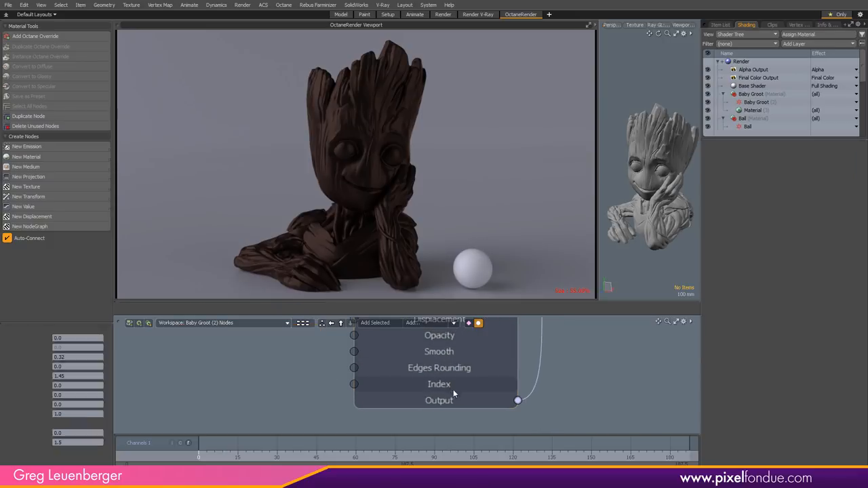
Set the Octane Glossy Material's Index to 8.0 for a shiny metallic copper look
{"action": "left_click", "coordinate": [439, 384]}
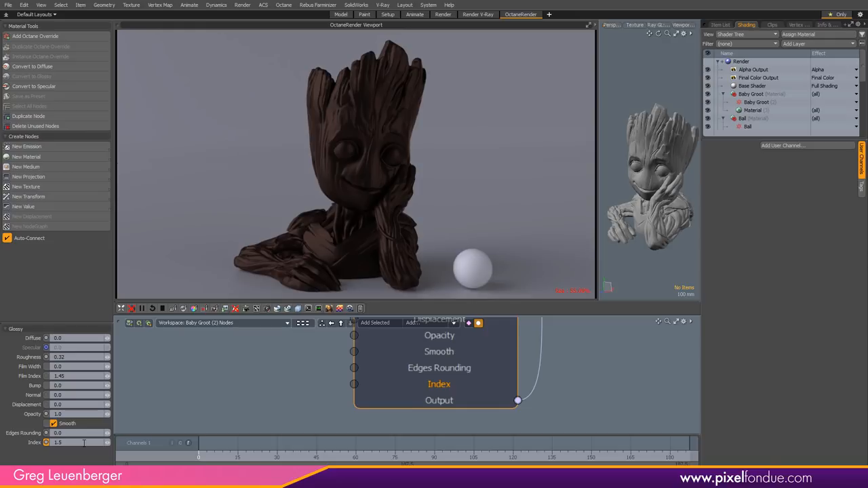
{"action": "triple_click", "coordinate": [57, 442]}
{"action": "type", "text": "1"}
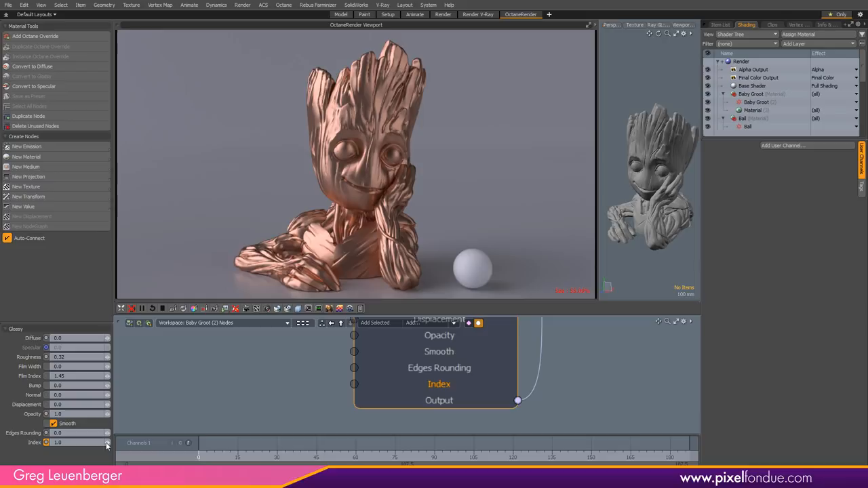
{"action": "mouse_move", "coordinate": [270, 403]}
{"action": "type", "text": "1.5"}
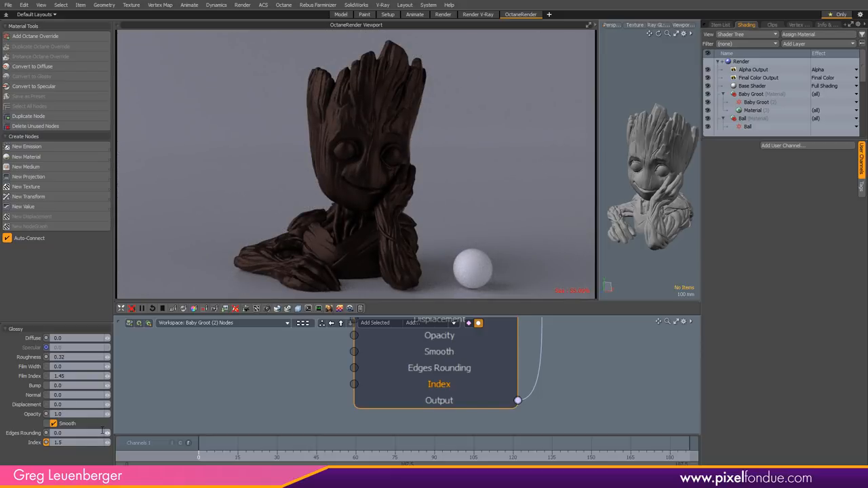
{"action": "double_click", "coordinate": [57, 442]}
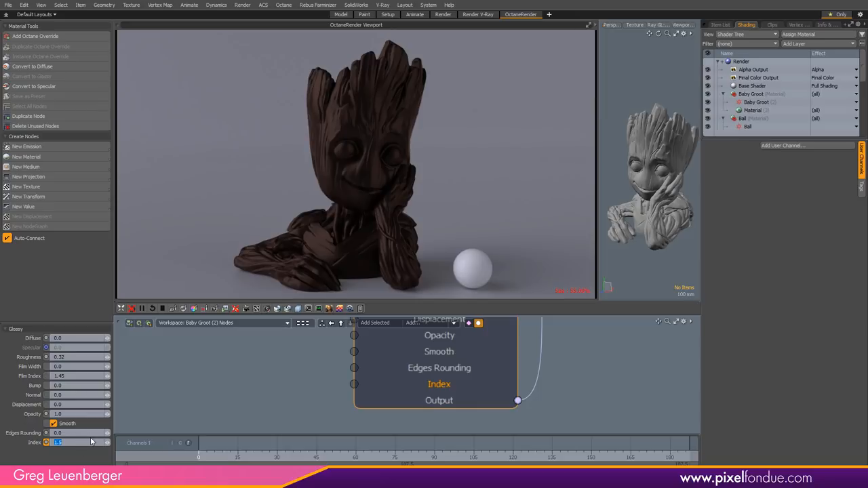
{"action": "type", "text": "8.0"}
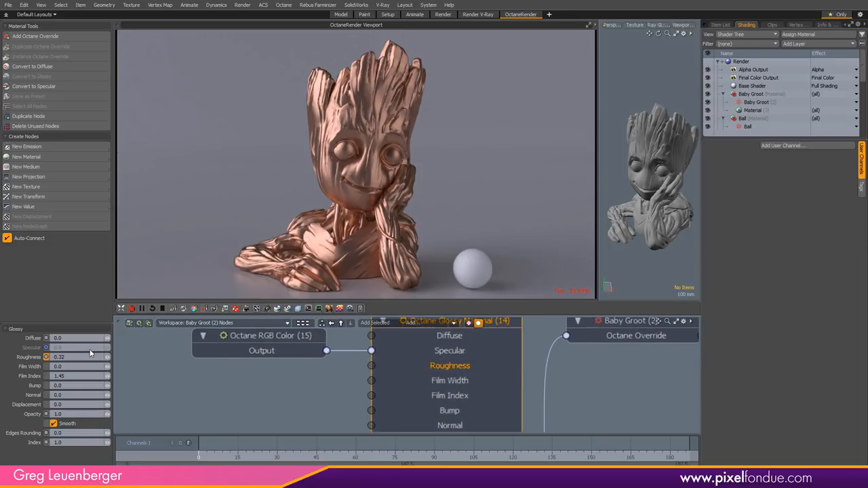
Lower the glossy material's roughness to 0.1 for polished, reflective copper
{"action": "left_click", "coordinate": [68, 357]}
{"action": "type", "text": "1"}
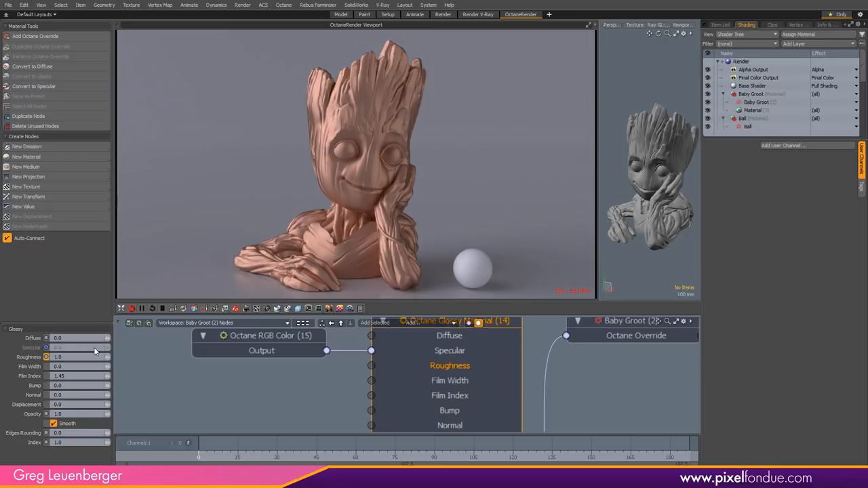
{"action": "mouse_move", "coordinate": [162, 391]}
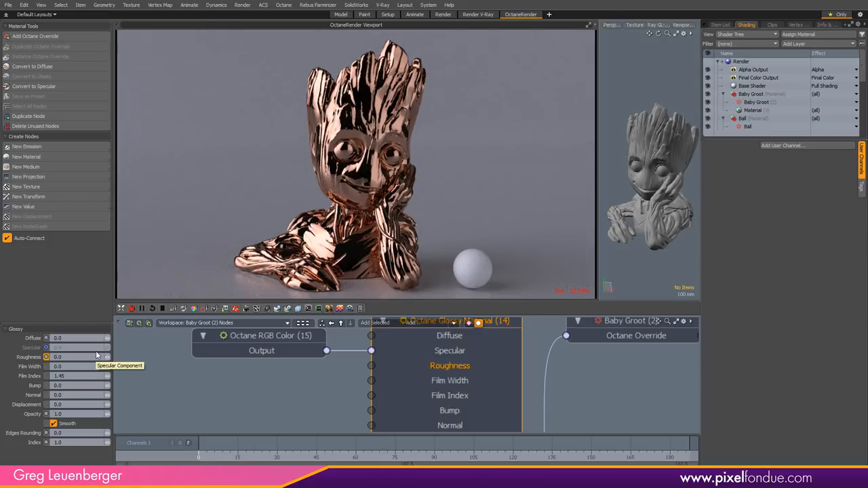
{"action": "mouse_move", "coordinate": [228, 398]}
{"action": "type", "text": "0.5"}
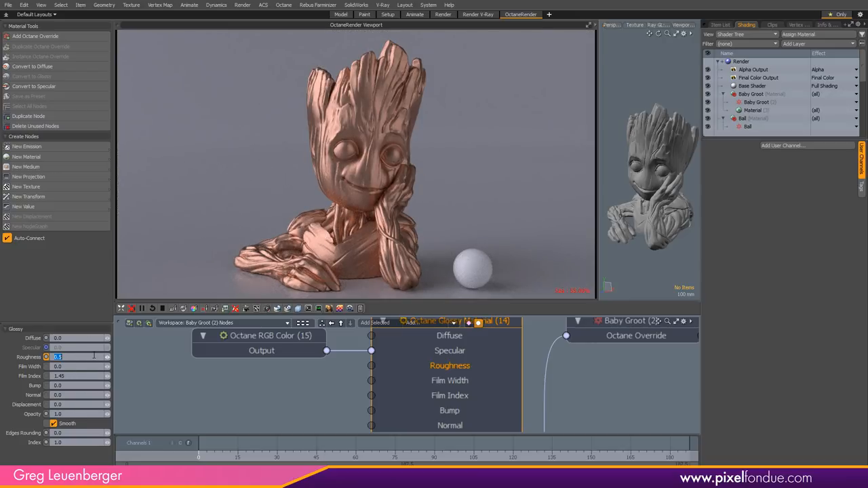
{"action": "triple_click", "coordinate": [57, 357]}
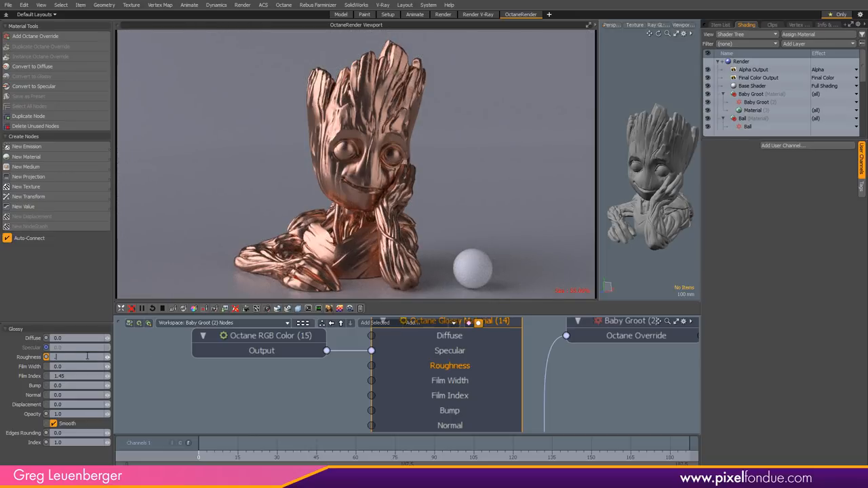
{"action": "type", "text": "0.1"}
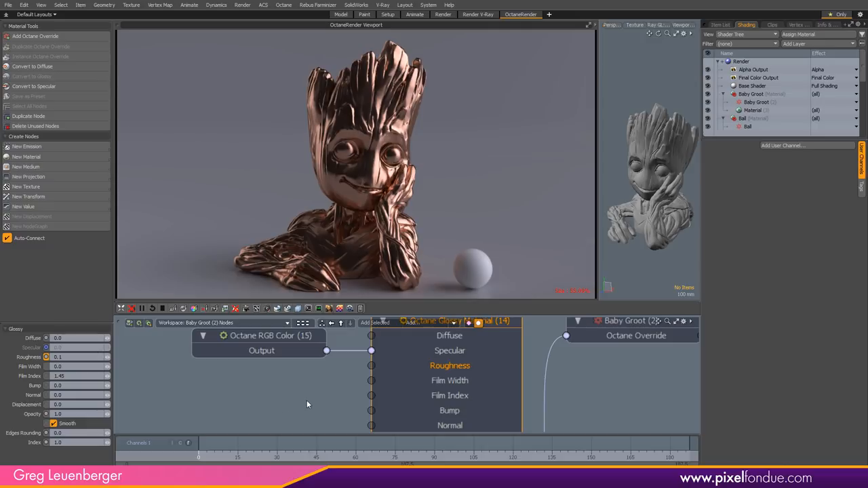
Try the Gold and silvery white metal presets on the RGB colour node
{"action": "left_click", "coordinate": [260, 337]}
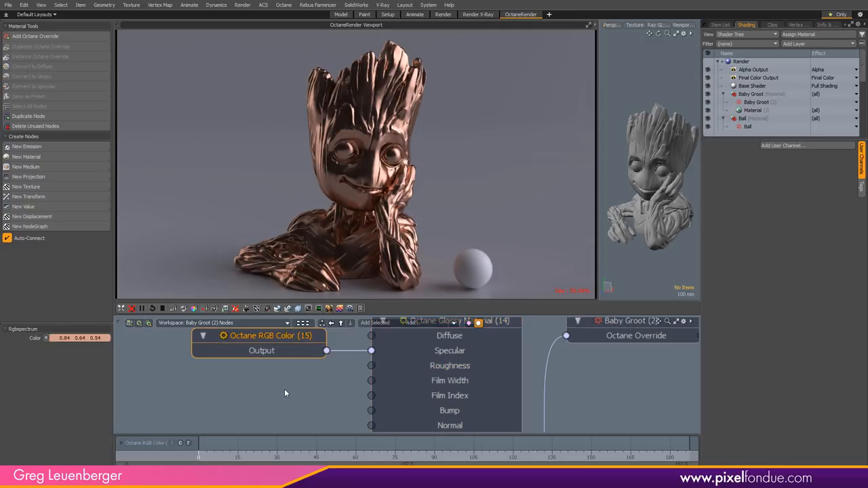
{"action": "left_click", "coordinate": [61, 338]}
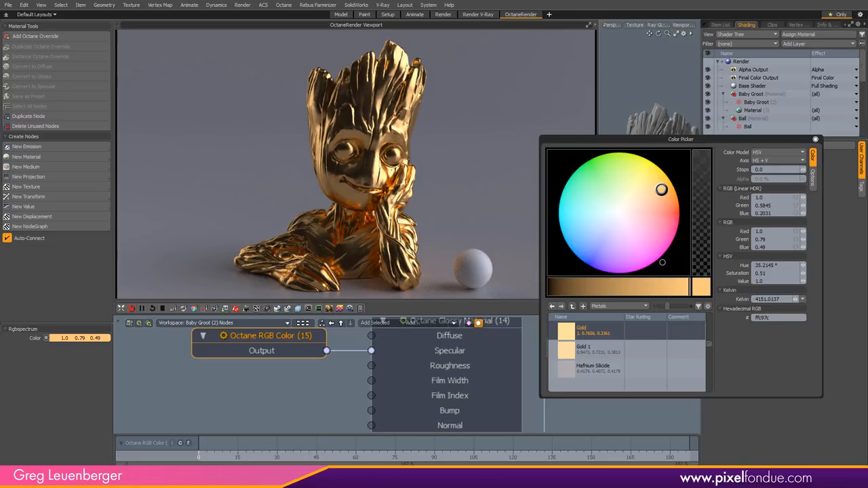
{"action": "left_click", "coordinate": [619, 214]}
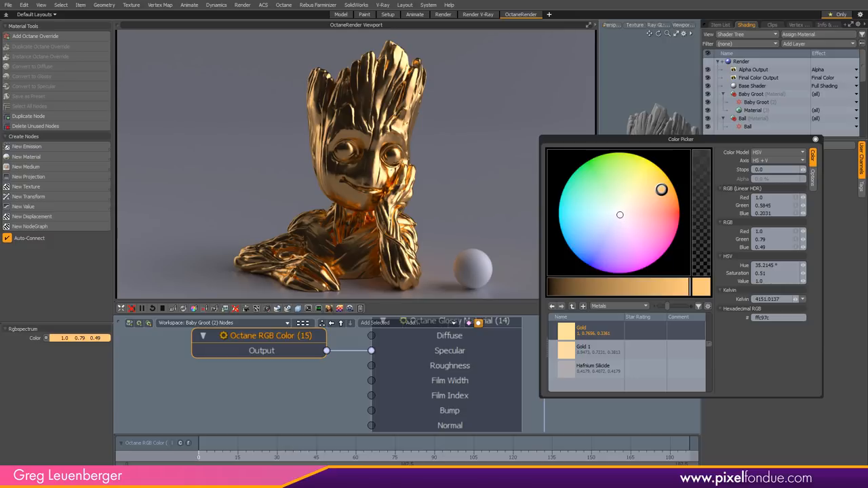
{"action": "left_click", "coordinate": [618, 214]}
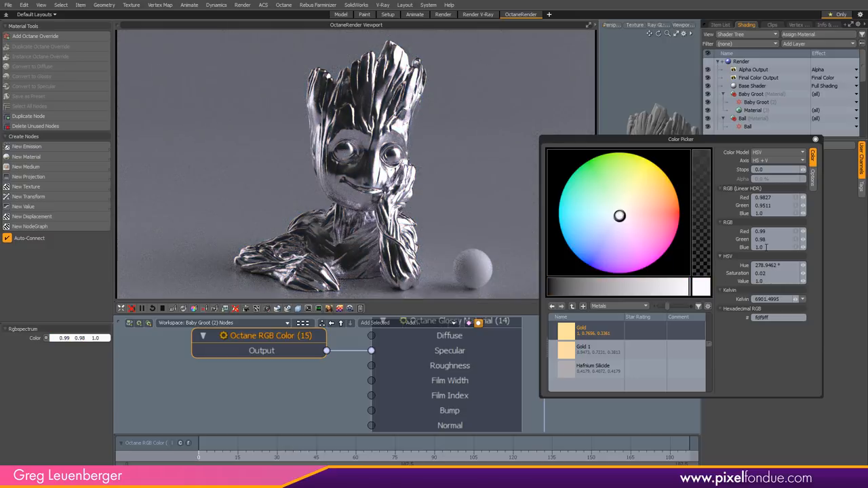
{"action": "mouse_move", "coordinate": [777, 231]}
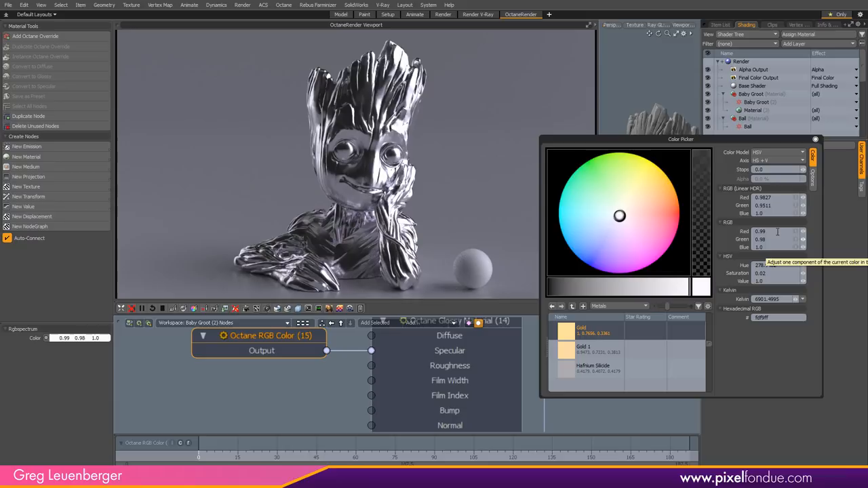
{"action": "triple_click", "coordinate": [766, 239]}
{"action": "type", "text": "0.99"}
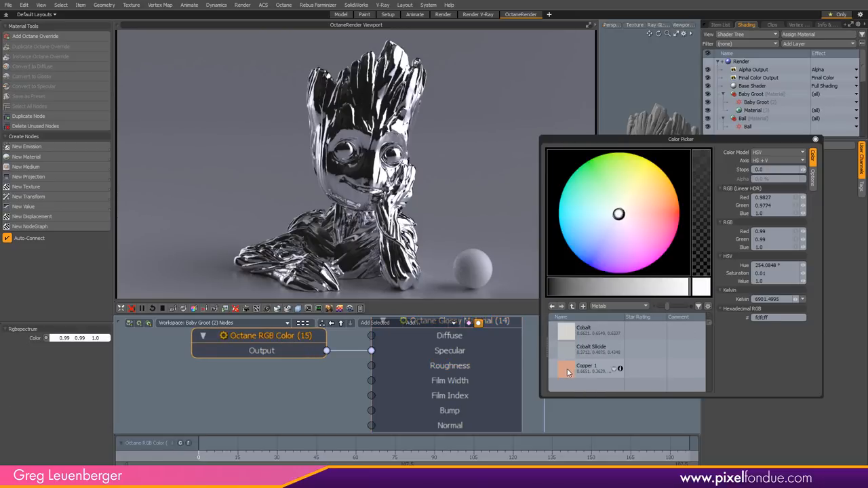
Settle on the Copper 1 preset colour and close the colour picker
{"action": "left_click", "coordinate": [586, 369]}
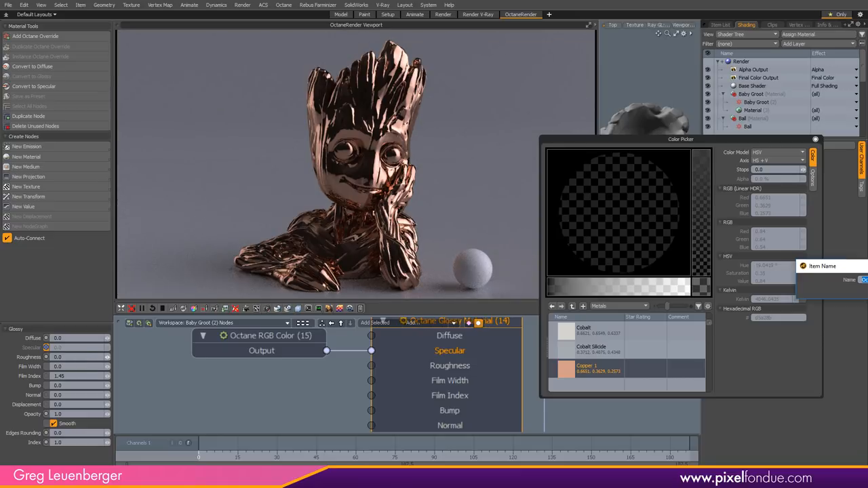
{"action": "left_click", "coordinate": [57, 356]}
{"action": "type", "text": "0.1"}
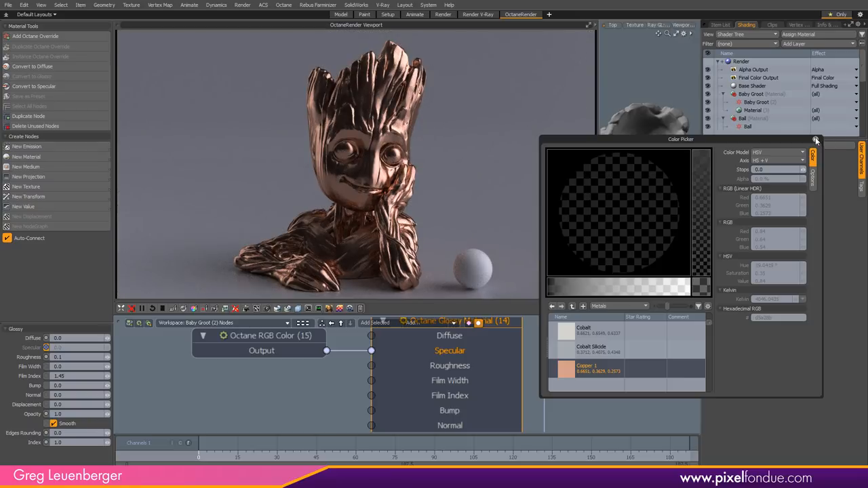
{"action": "left_click", "coordinate": [817, 139]}
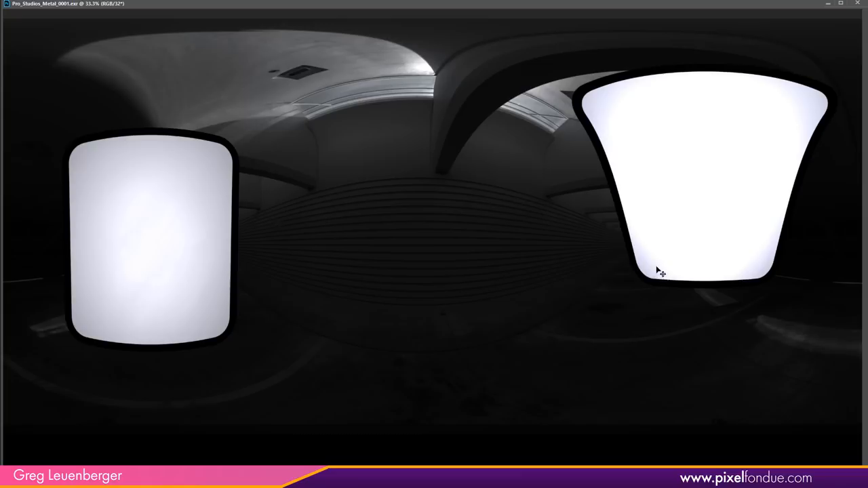
{"action": "mouse_move", "coordinate": [198, 314]}
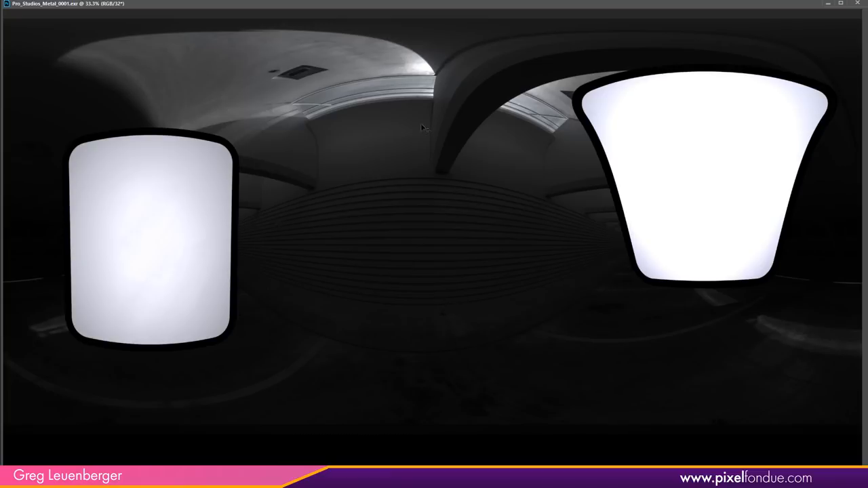
{"action": "mouse_move", "coordinate": [518, 363]}
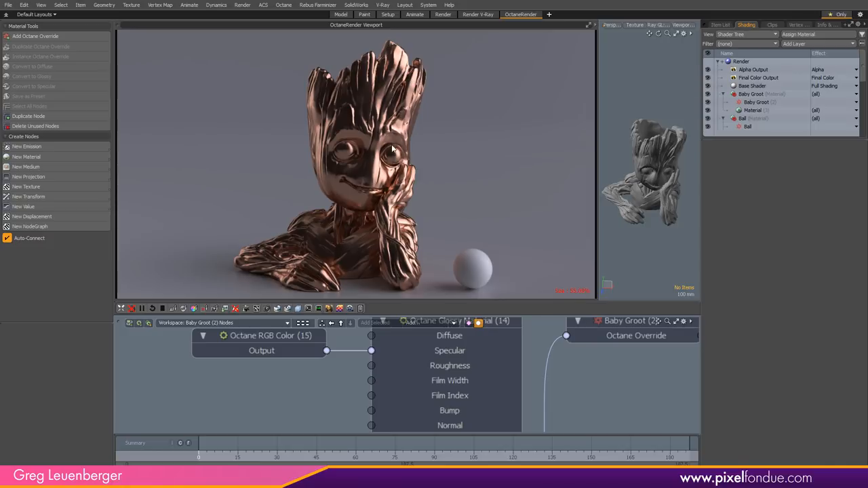
{"action": "mouse_move", "coordinate": [221, 173]}
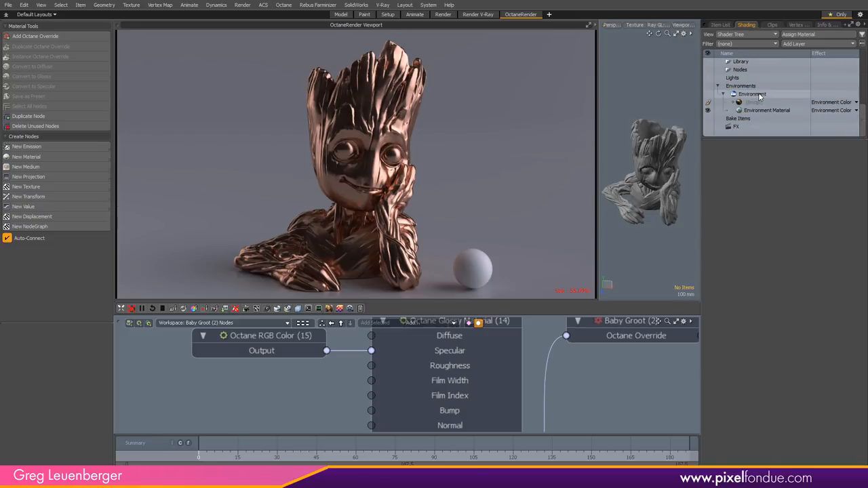
Inspect the Environment's HDR image layer with spherical projection, then its intensity setting
{"action": "left_click", "coordinate": [752, 94]}
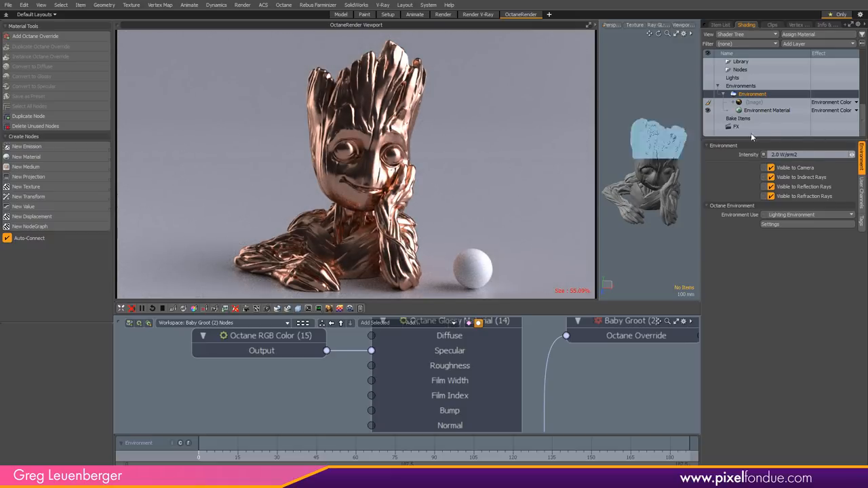
{"action": "left_click", "coordinate": [754, 102]}
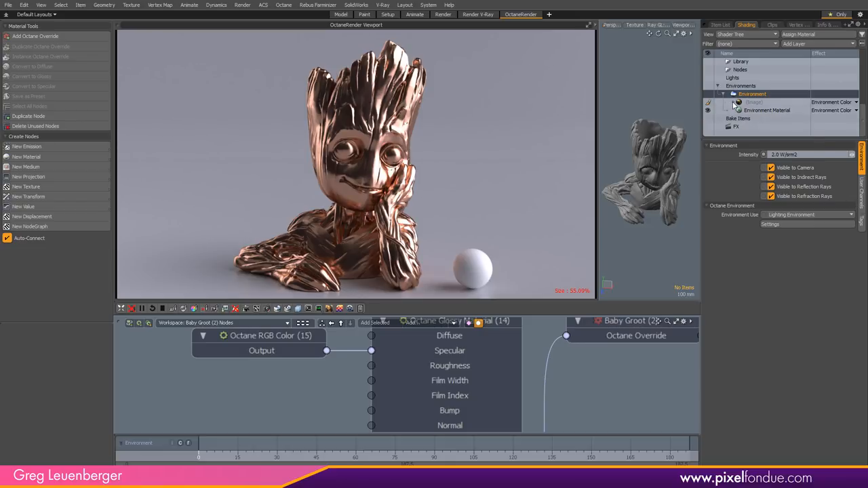
{"action": "left_click", "coordinate": [754, 102]}
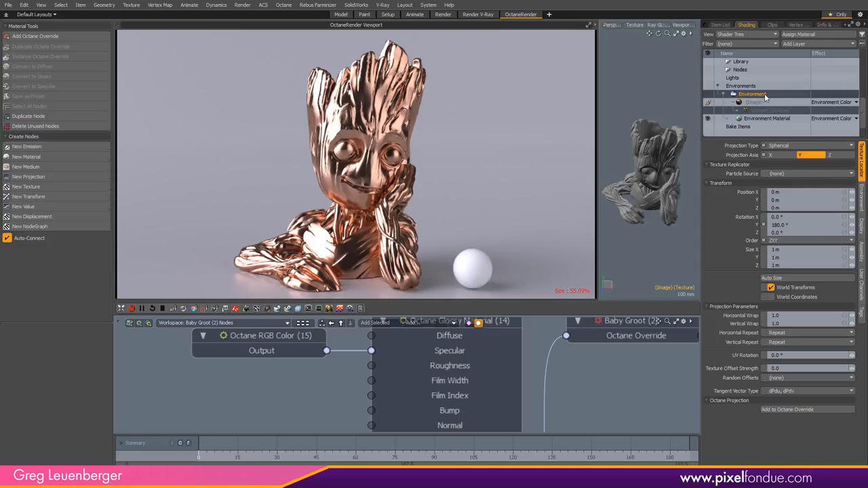
{"action": "left_click", "coordinate": [751, 94]}
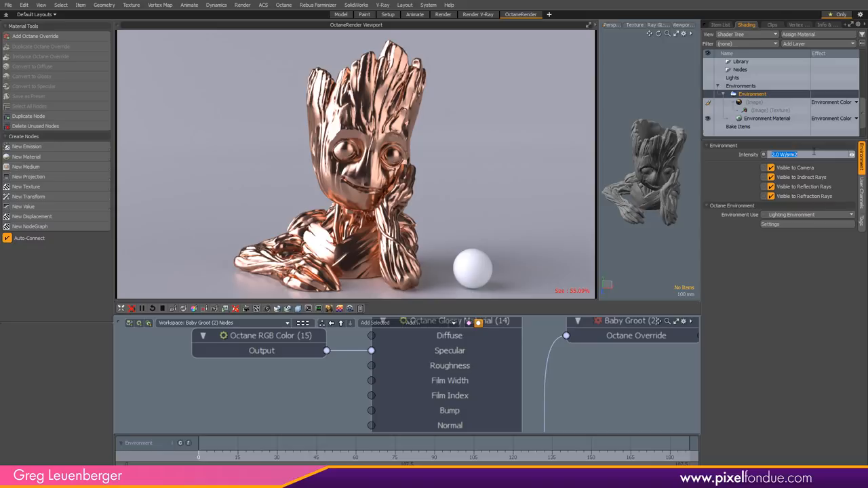
{"action": "left_click", "coordinate": [754, 110]}
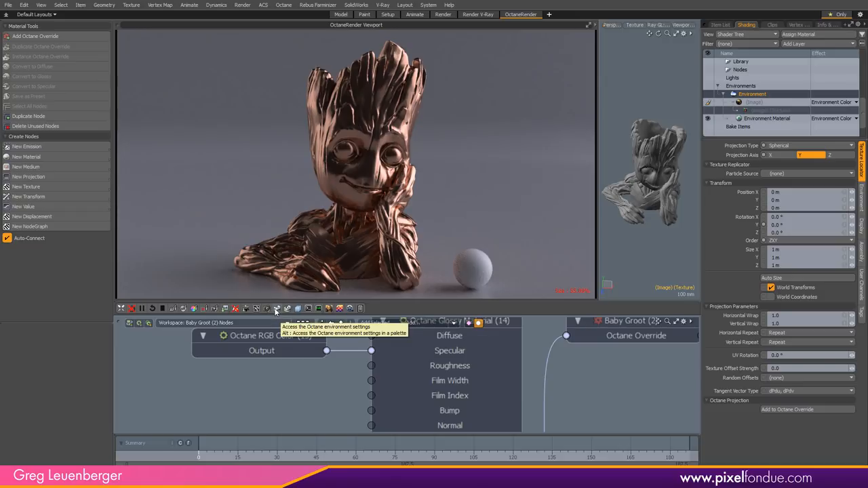
Set the Octane environment Power to 2.0 to brighten the copper bust's lighting
{"action": "left_click", "coordinate": [277, 309]}
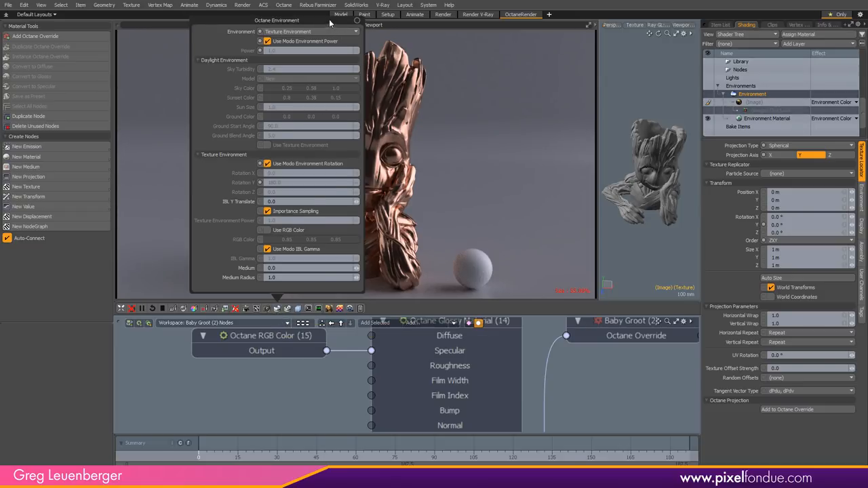
{"action": "left_click_drag", "start_coordinate": [276, 20], "coordinate": [621, 140]}
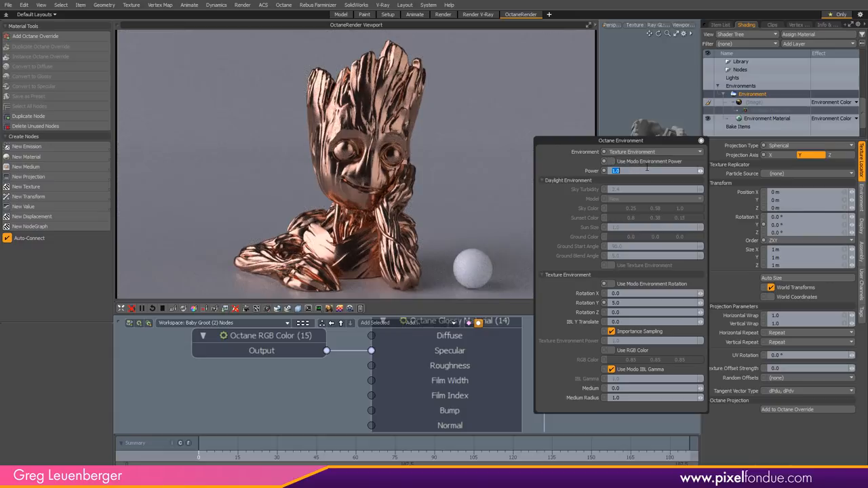
{"action": "type", "text": "2.0"}
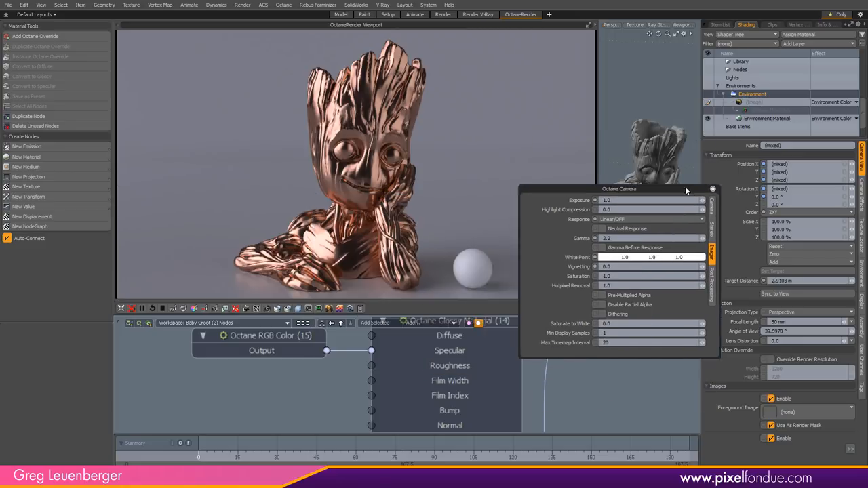
Reposition the Octane camera imager panel showing exposure, gamma and white point
{"action": "left_click_drag", "start_coordinate": [618, 188], "coordinate": [629, 182]}
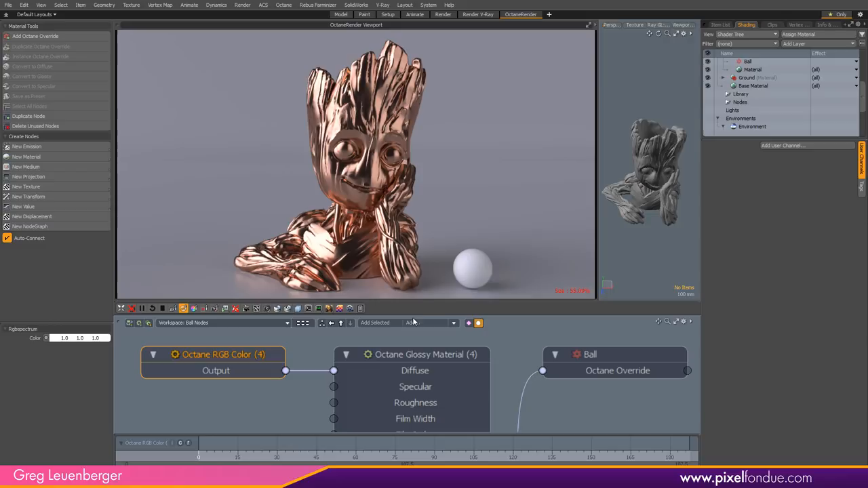
{"action": "mouse_move", "coordinate": [475, 270]}
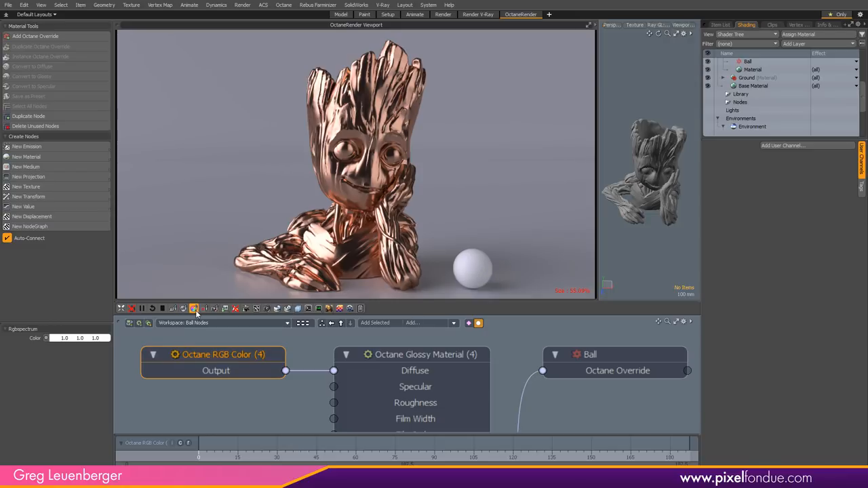
{"action": "mouse_move", "coordinate": [543, 244]}
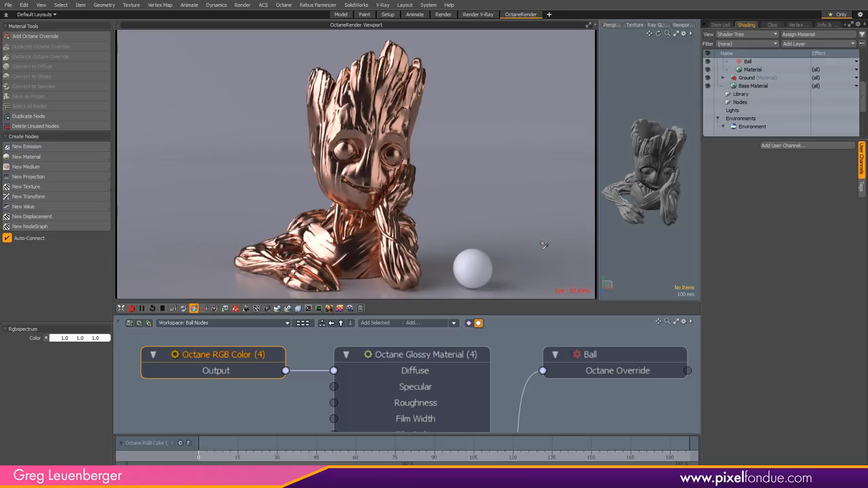
{"action": "mouse_move", "coordinate": [474, 264]}
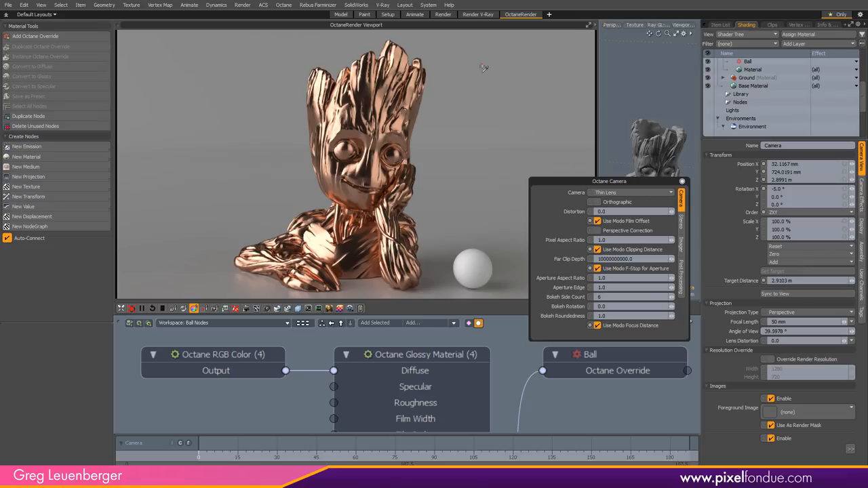
{"action": "mouse_move", "coordinate": [476, 270]}
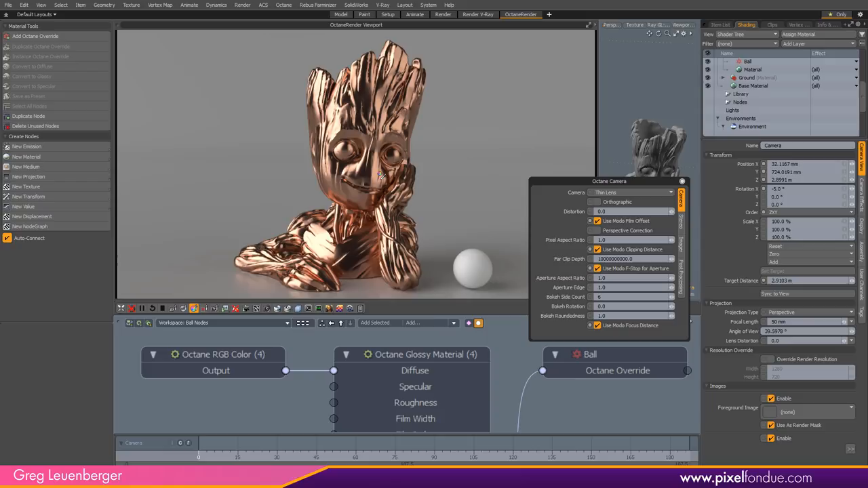
{"action": "mouse_move", "coordinate": [683, 258]}
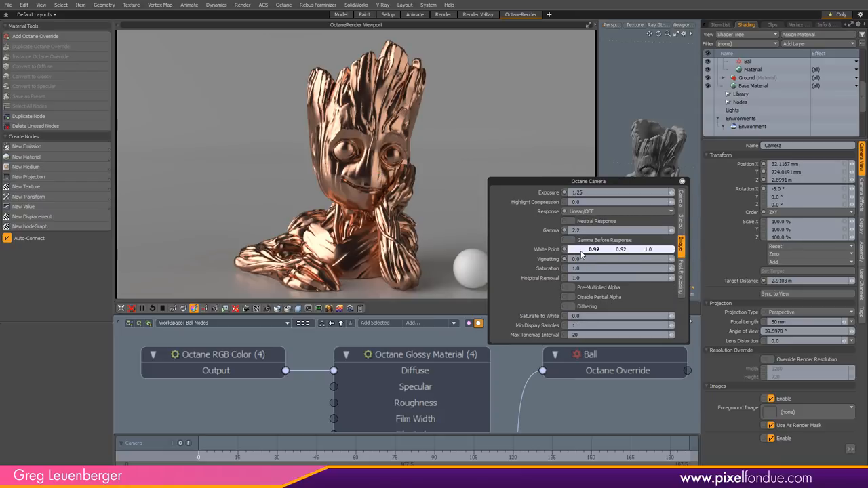
{"action": "mouse_move", "coordinate": [594, 265]}
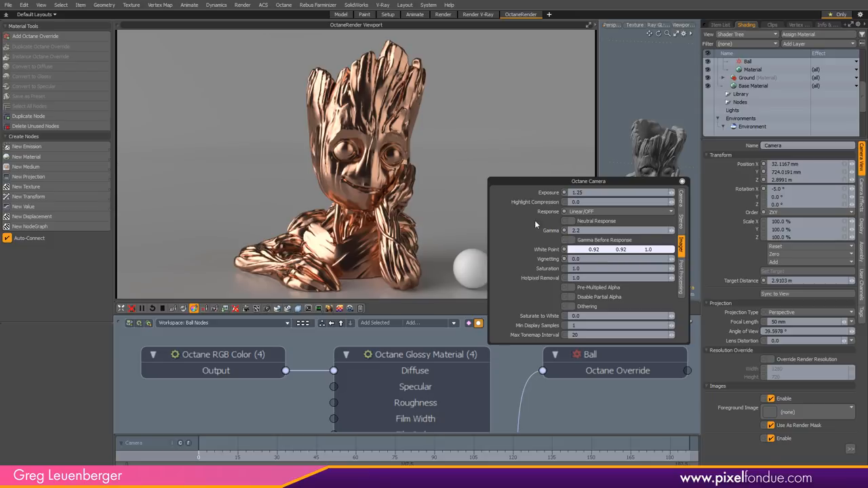
{"action": "left_click_drag", "start_coordinate": [588, 182], "coordinate": [637, 185]}
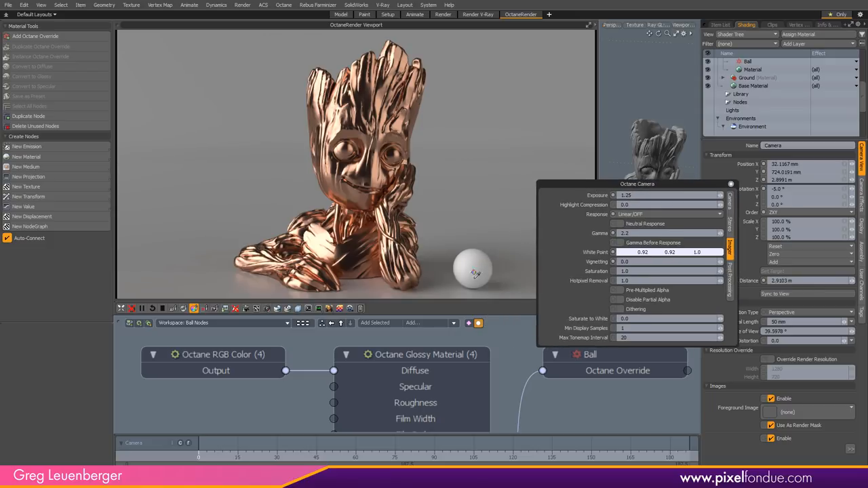
{"action": "mouse_move", "coordinate": [468, 257]}
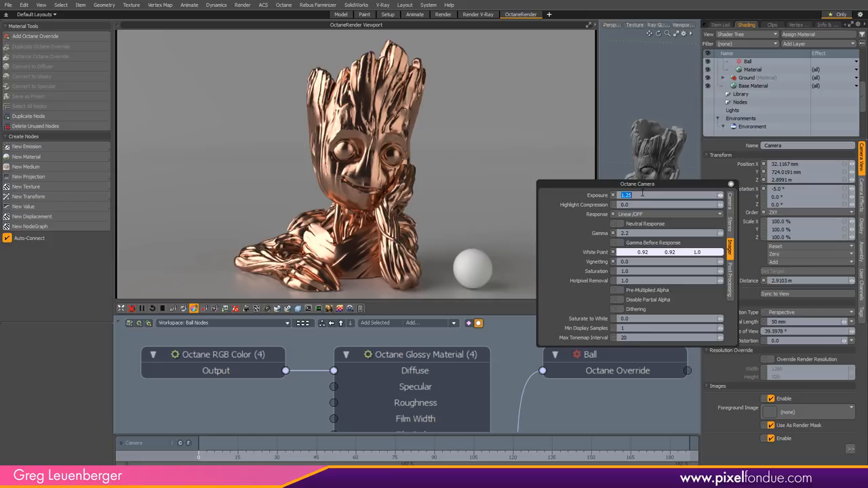
{"action": "type", "text": "1.66"}
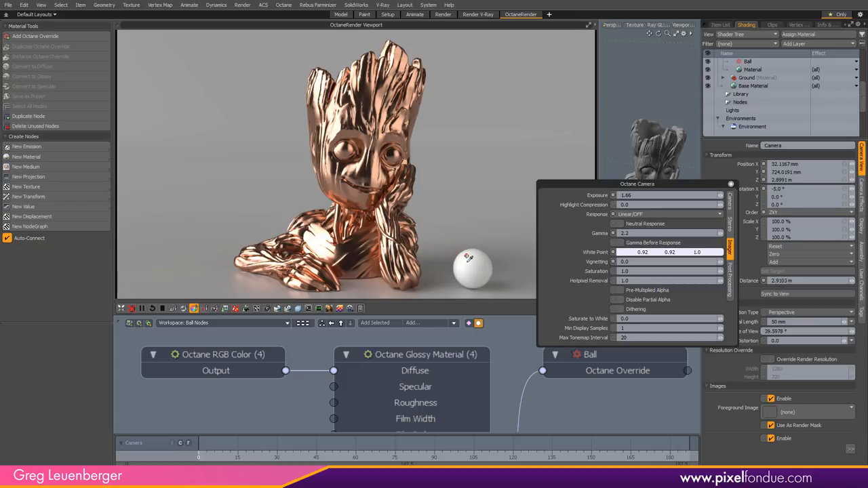
{"action": "mouse_move", "coordinate": [488, 185]}
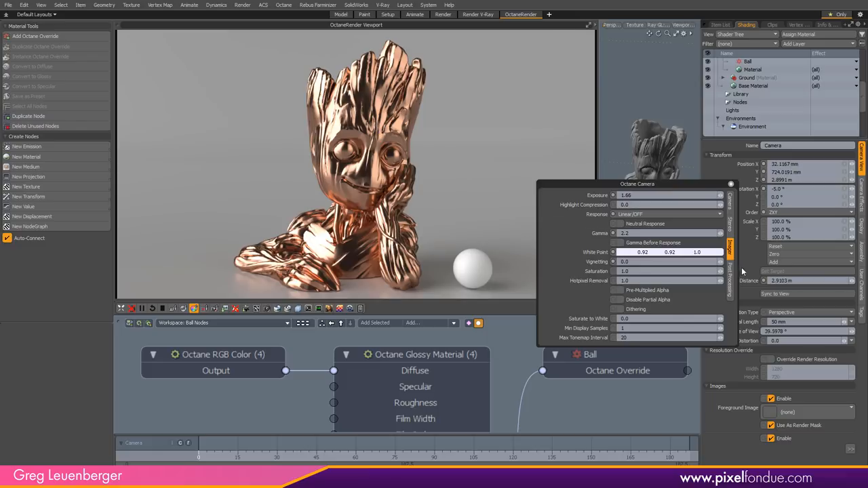
{"action": "left_click", "coordinate": [751, 126]}
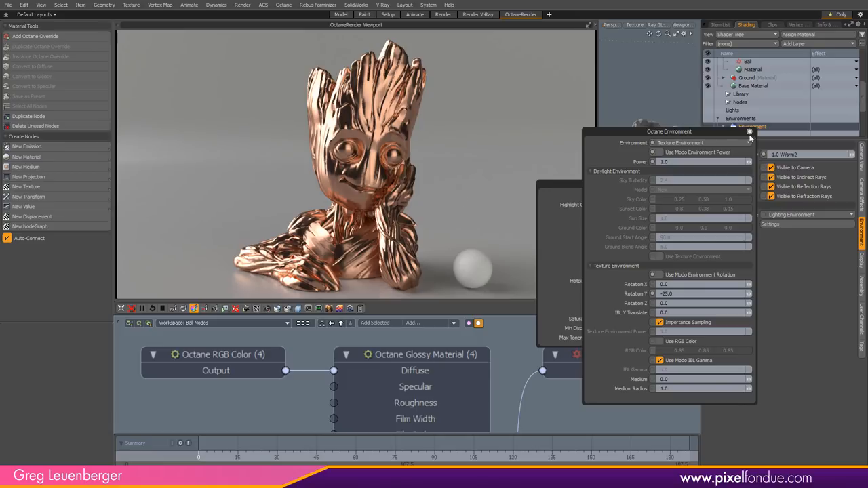
Select the Environment item to review the Octane texture environment lighting options
{"action": "left_click", "coordinate": [751, 126]}
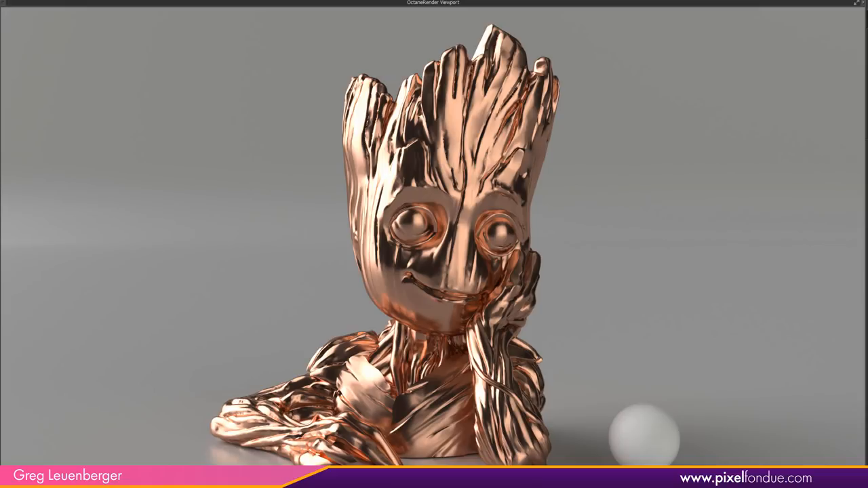
{"action": "mouse_move", "coordinate": [573, 253]}
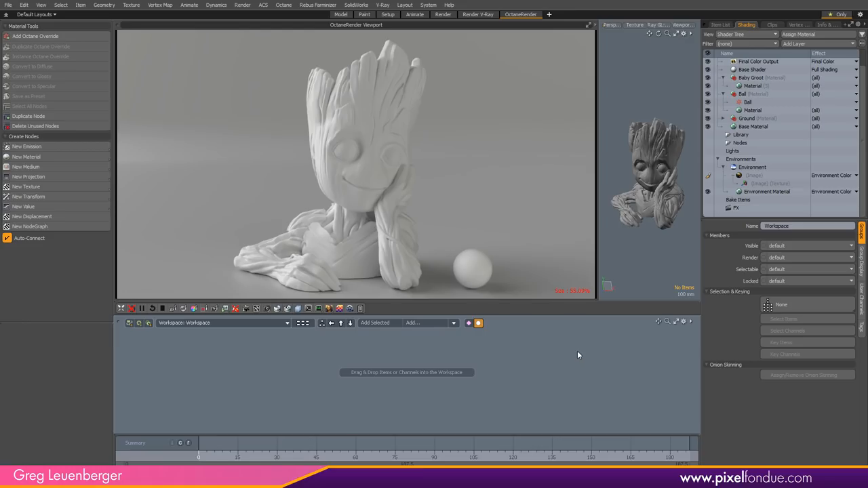
{"action": "mouse_move", "coordinate": [585, 361]}
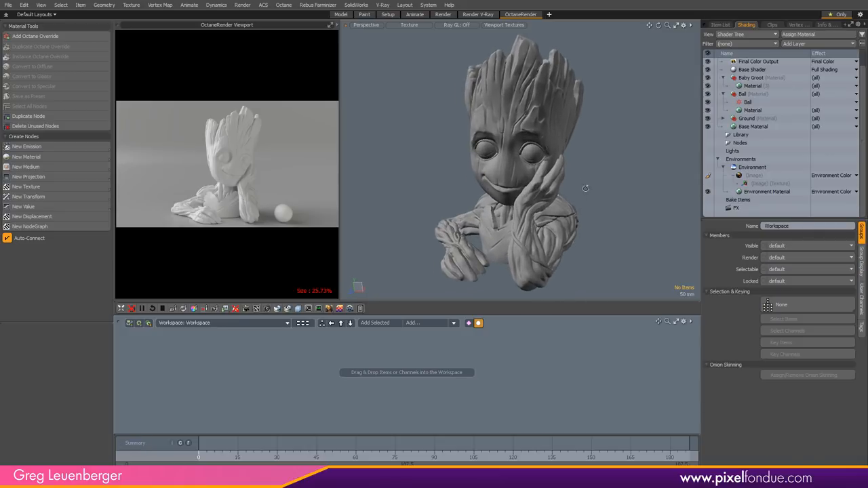
Orbit around the clay Groot bust, then start adding a texture layer to its material
{"action": "left_click_drag", "start_coordinate": [583, 190], "coordinate": [513, 187]}
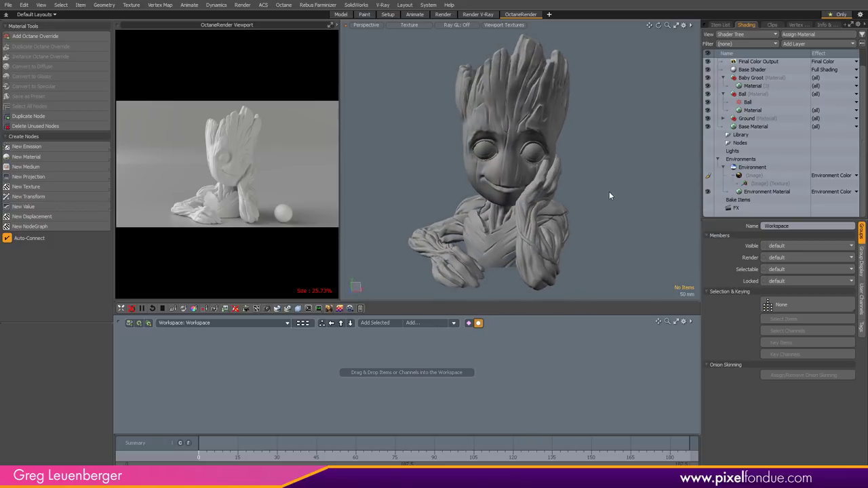
{"action": "mouse_move", "coordinate": [606, 207]}
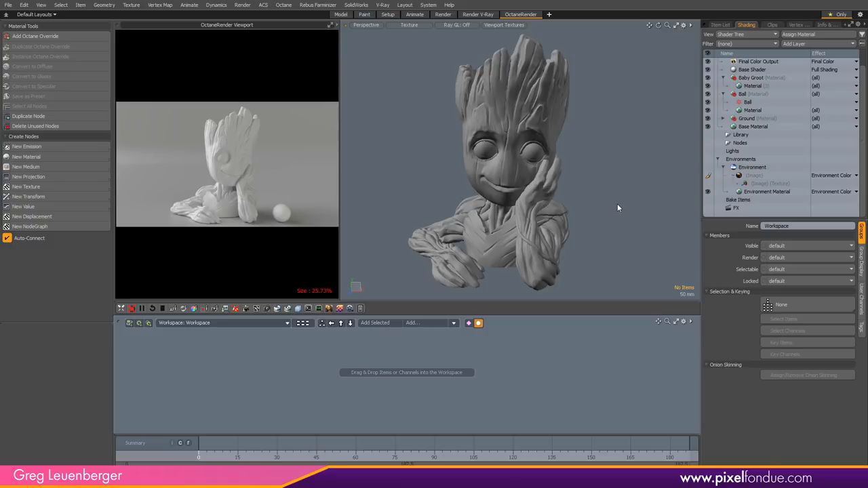
{"action": "mouse_move", "coordinate": [559, 385]}
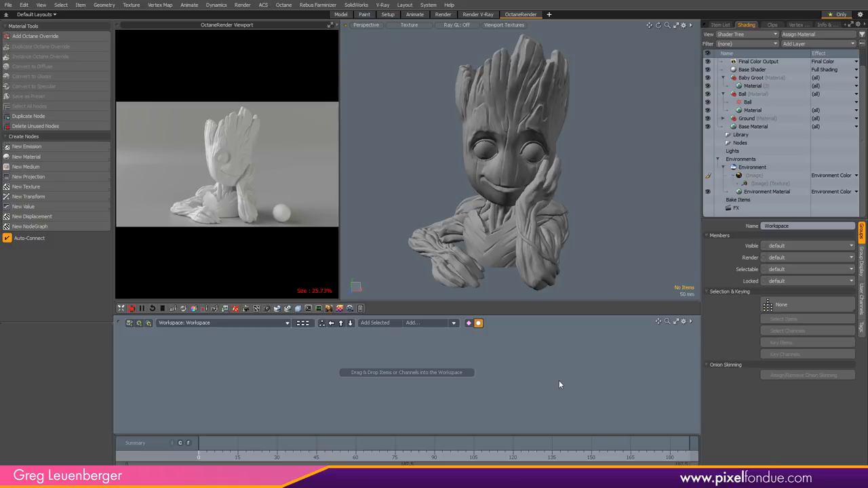
{"action": "left_click", "coordinate": [752, 85]}
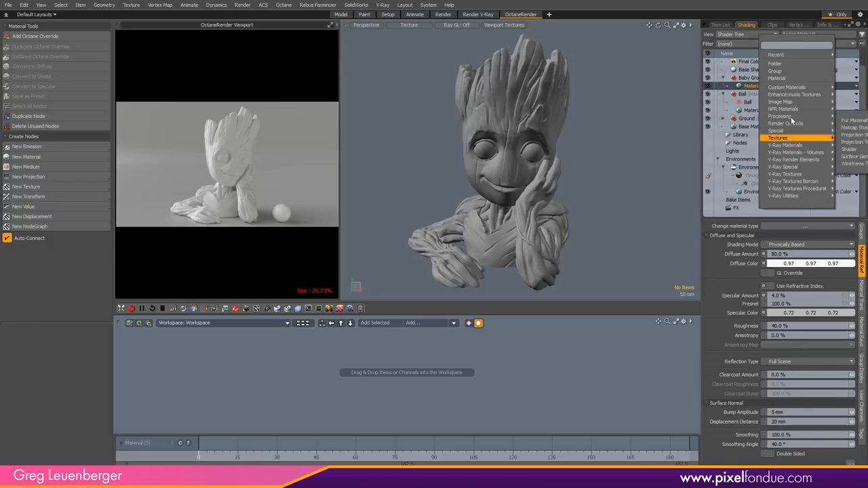
{"action": "mouse_move", "coordinate": [780, 102]}
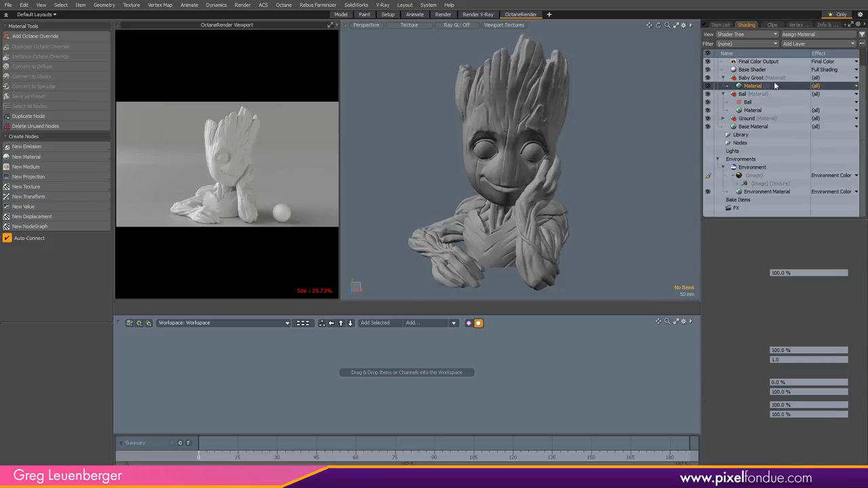
Add an image map layer with Cylindrical projection and Horizontal Wrap 4.0
{"action": "left_click", "coordinate": [752, 86]}
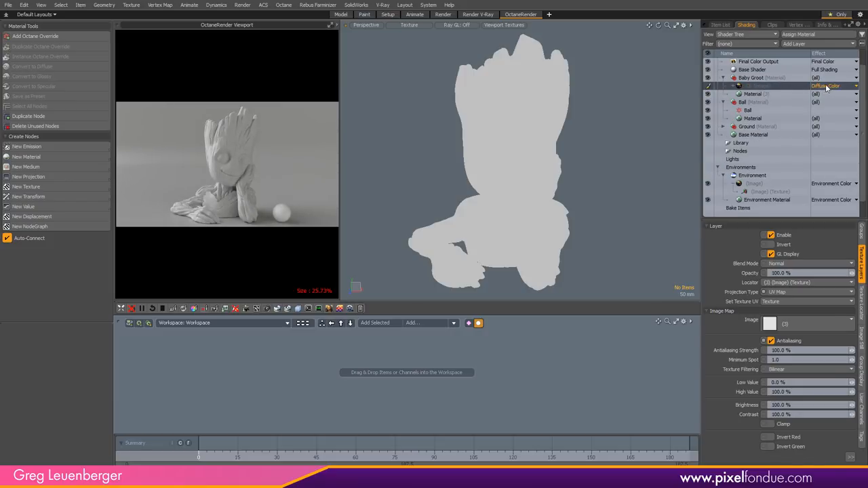
{"action": "left_click", "coordinate": [826, 87]}
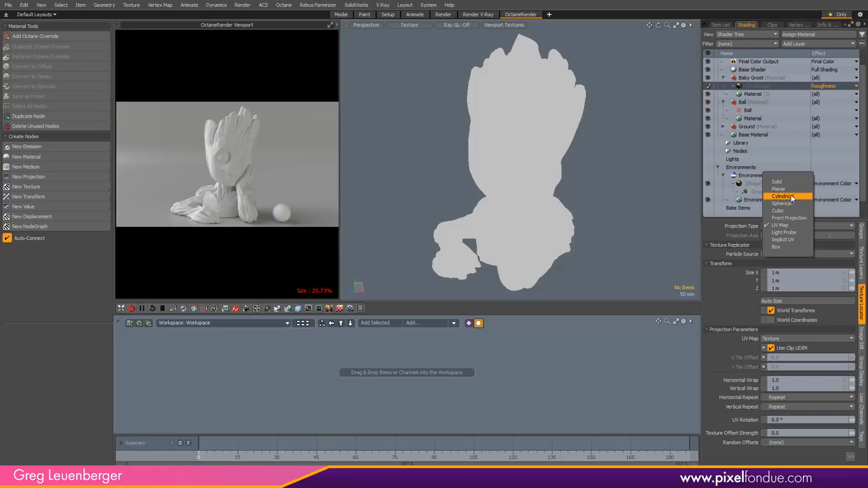
{"action": "left_click", "coordinate": [784, 195]}
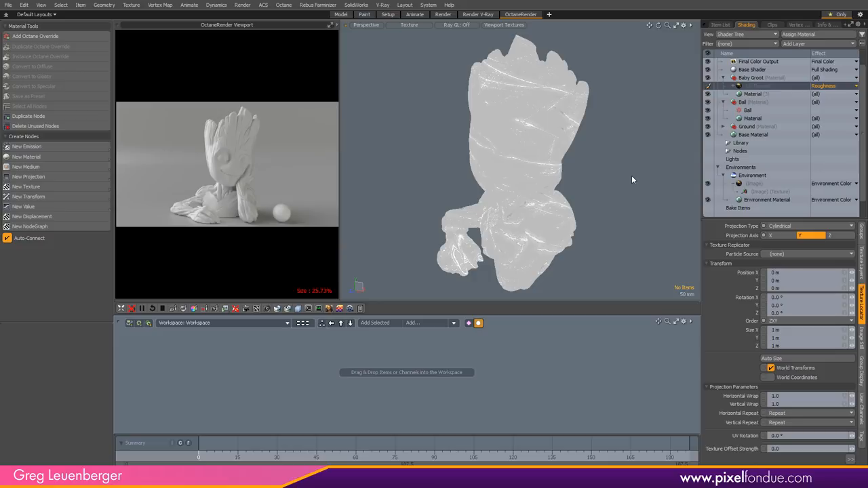
{"action": "mouse_move", "coordinate": [627, 182]}
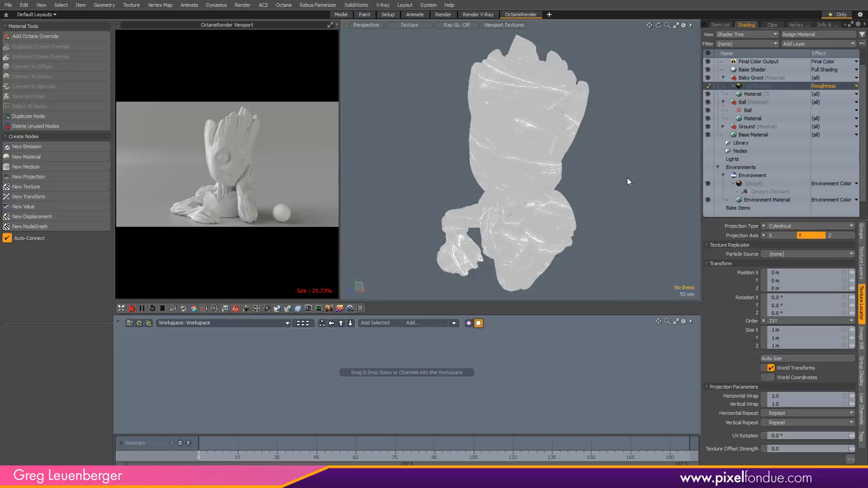
{"action": "mouse_move", "coordinate": [622, 184]}
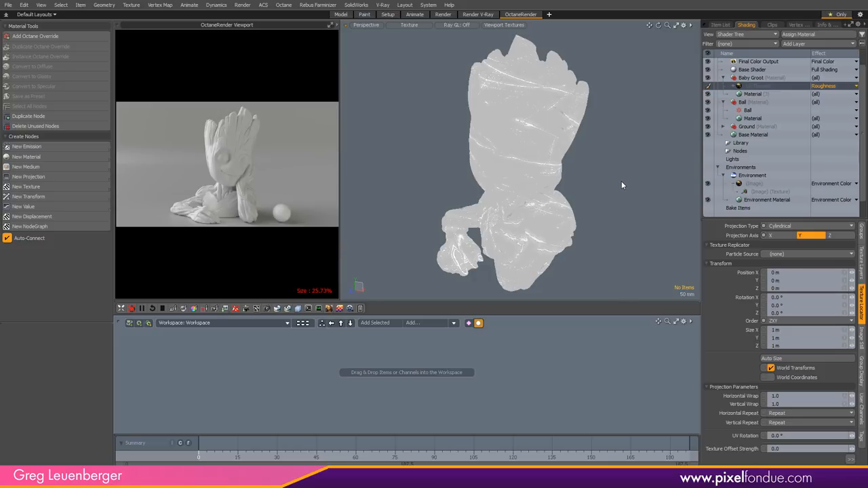
{"action": "triple_click", "coordinate": [803, 396]}
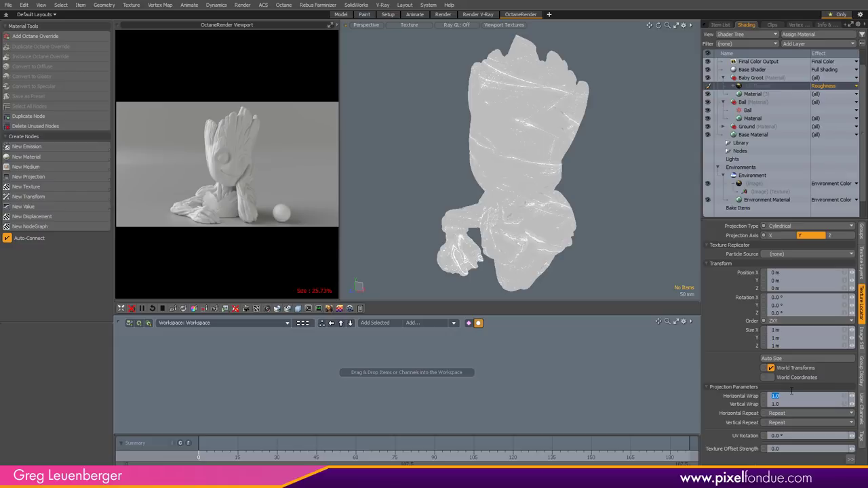
{"action": "type", "text": "4.0"}
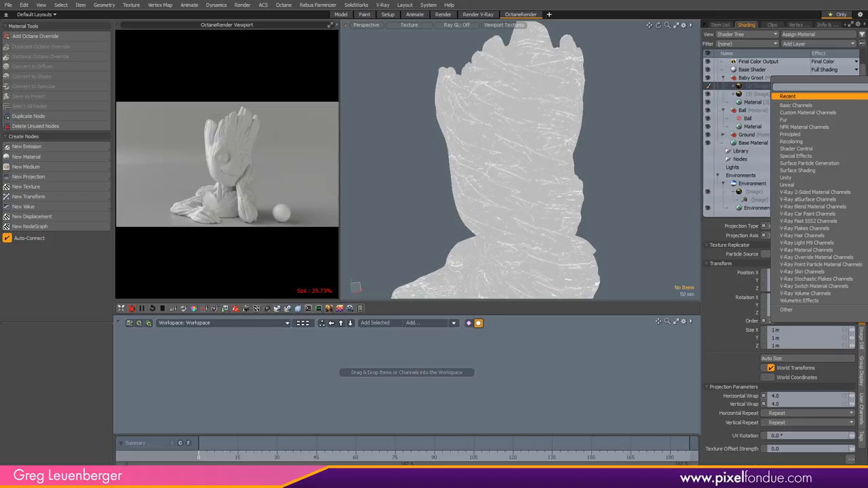
Set the image layer's effect to Roughness
{"action": "left_click", "coordinate": [823, 86]}
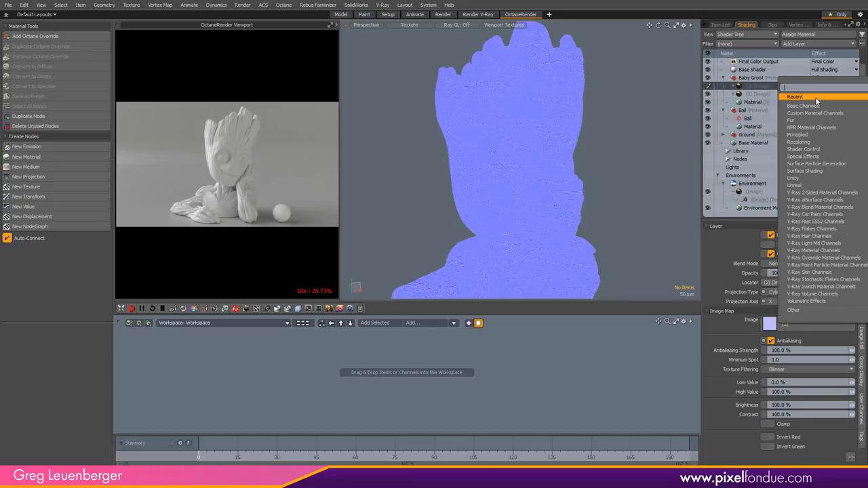
{"action": "left_click", "coordinate": [795, 96]}
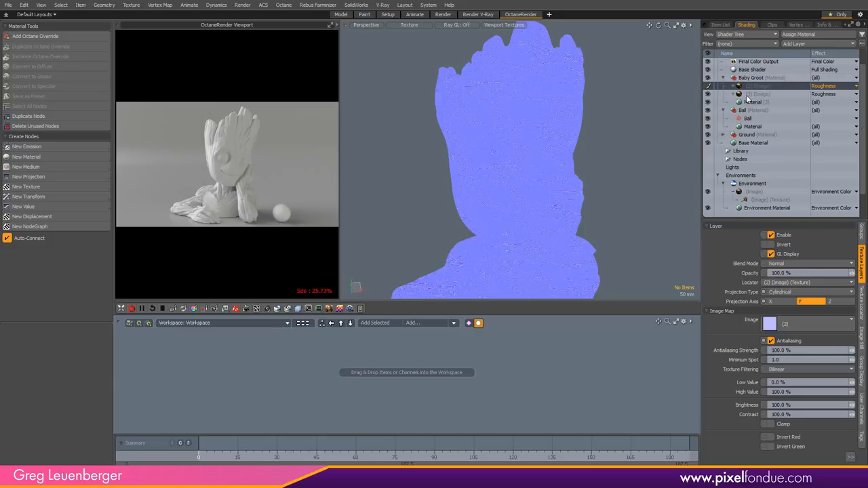
{"action": "mouse_move", "coordinate": [760, 95]}
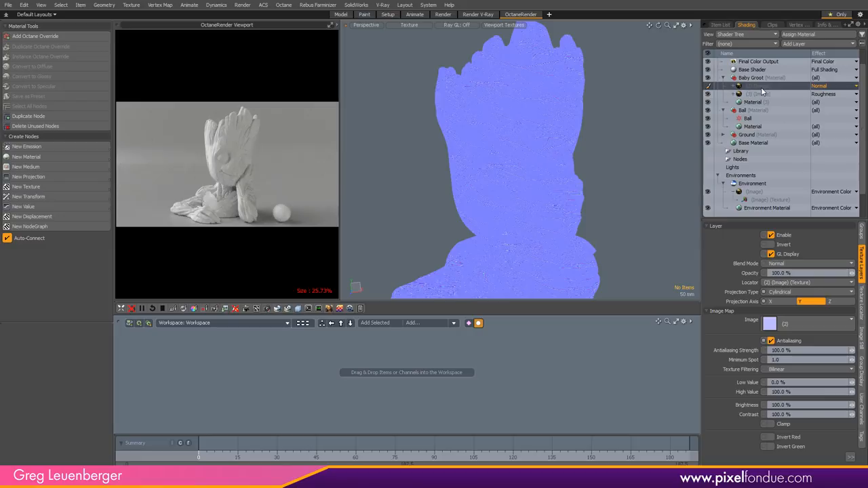
Bring up the Baby Groot material's Octane nodes in the node editor
{"action": "left_click", "coordinate": [752, 77]}
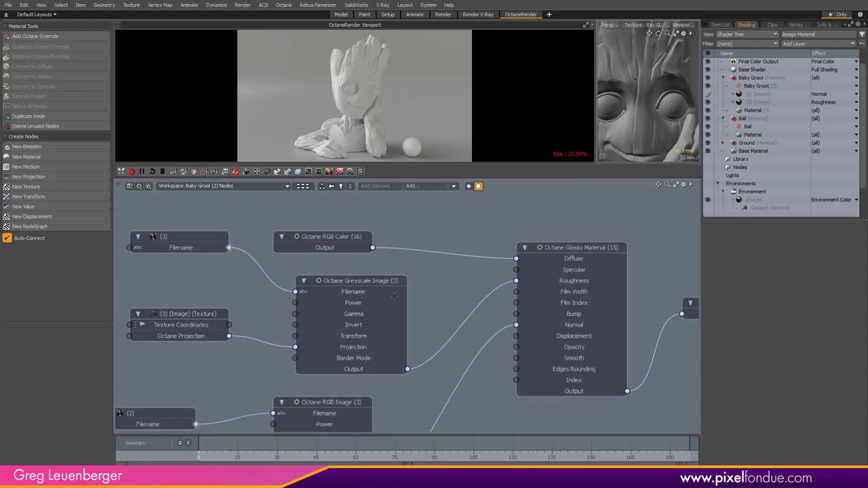
Wire the RGB Color node into the Glossy Material and give it the stored Copper preset
{"action": "scroll", "scroll_direction": "down", "scroll_amount": 3}
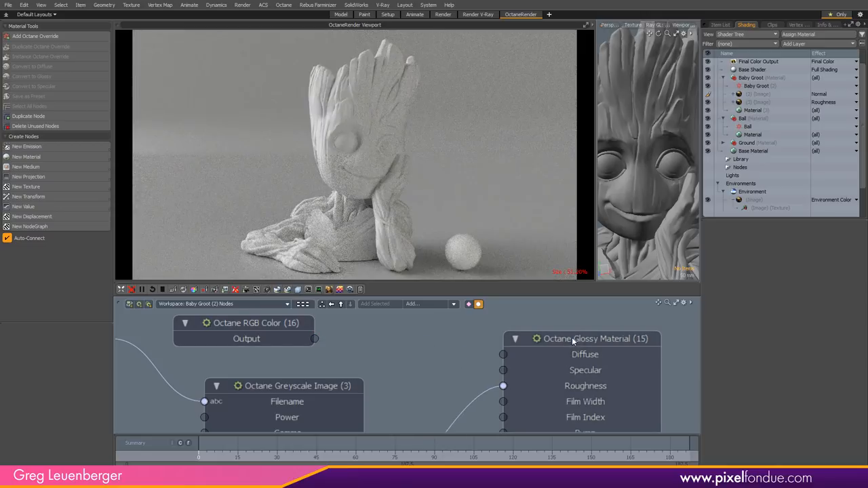
{"action": "left_click", "coordinate": [586, 339]}
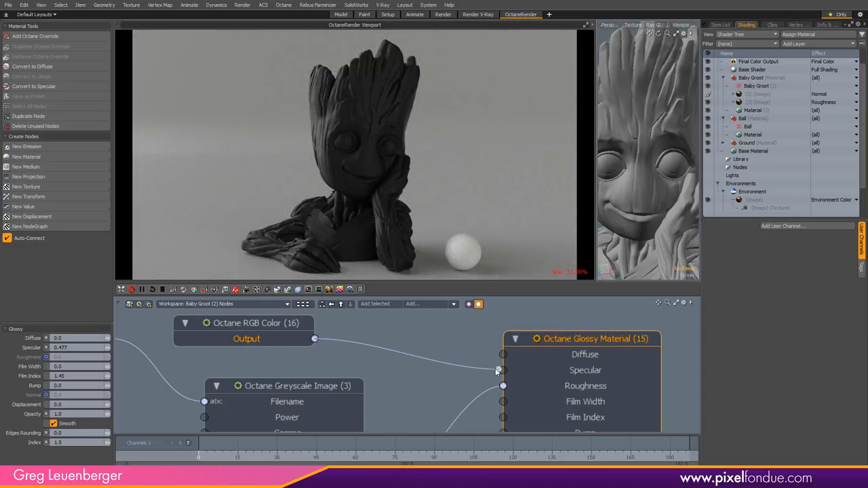
{"action": "left_click", "coordinate": [246, 323]}
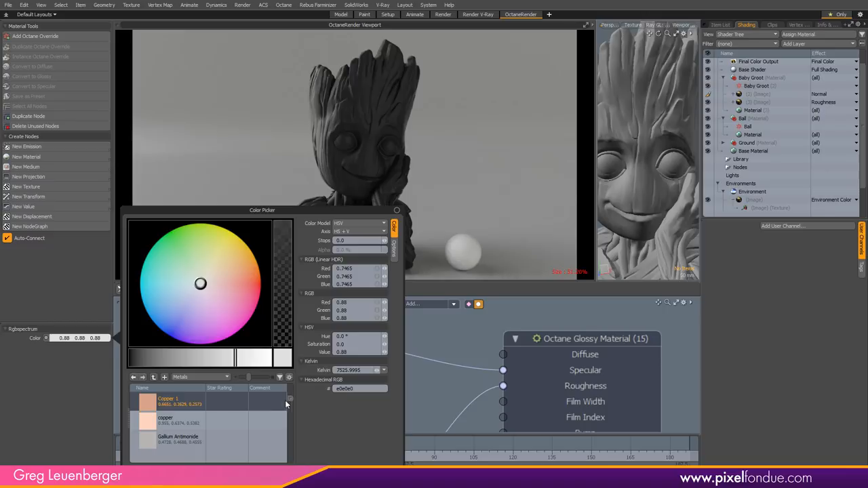
{"action": "left_click", "coordinate": [148, 401]}
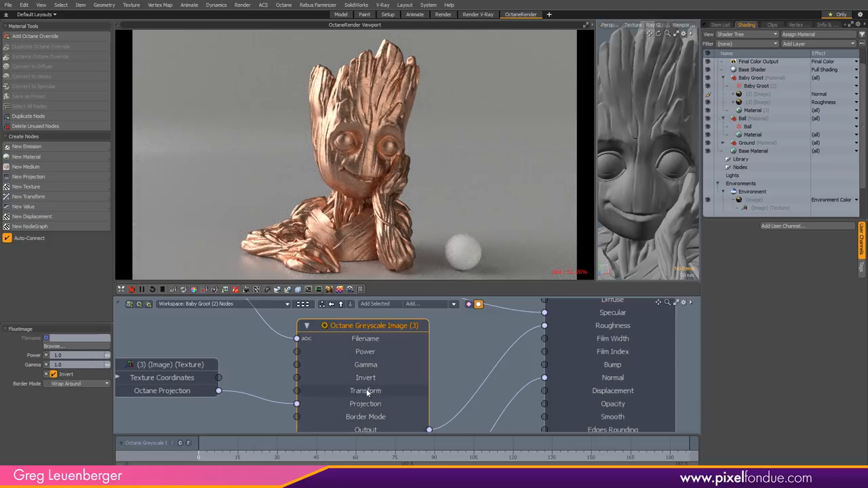
{"action": "mouse_move", "coordinate": [653, 114]}
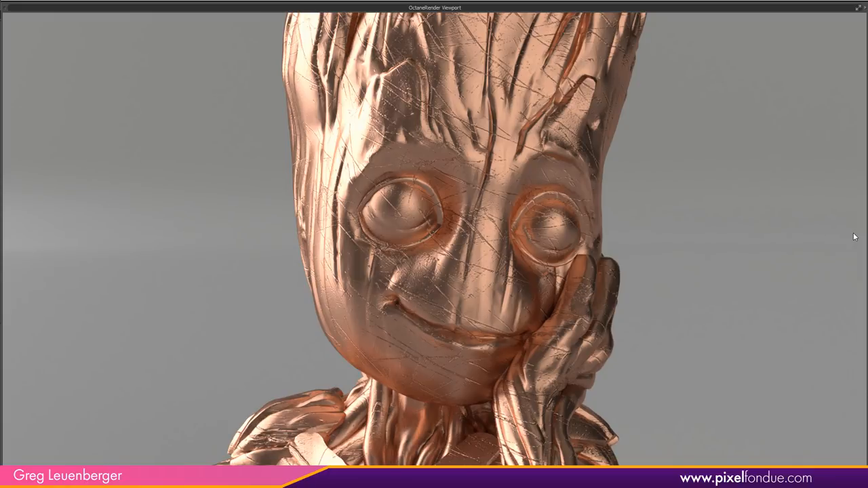
{"action": "mouse_move", "coordinate": [572, 16]}
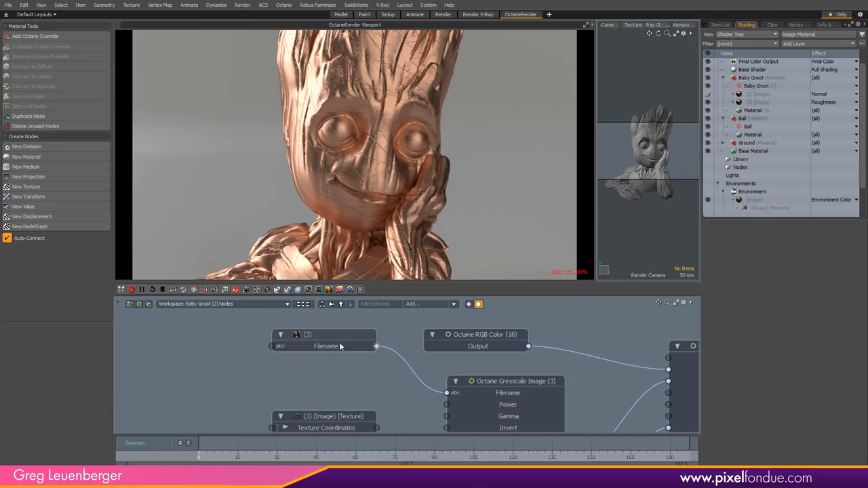
Drag grunge clip (4) from the Clips list into the material node graph
{"action": "left_click", "coordinate": [772, 25]}
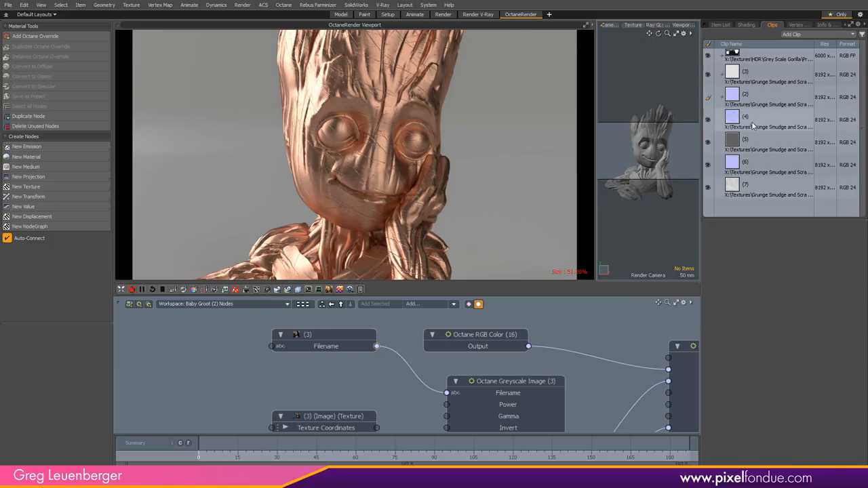
{"action": "left_click", "coordinate": [766, 119]}
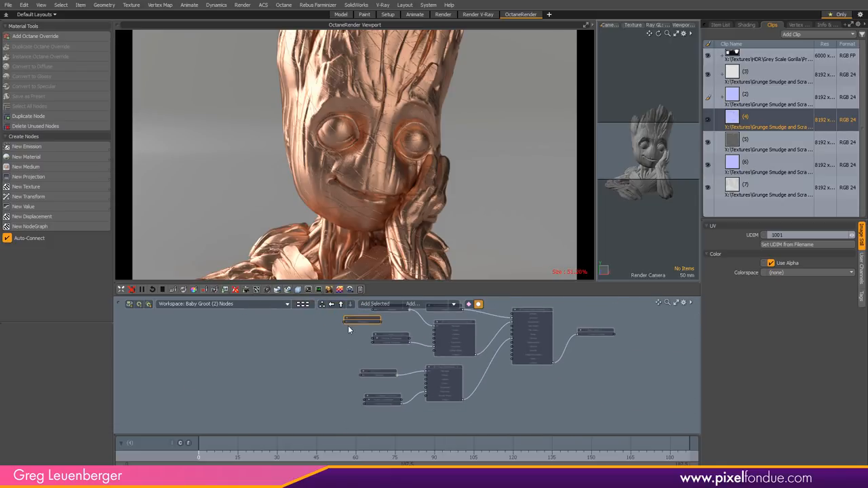
{"action": "left_click_drag", "start_coordinate": [364, 319], "coordinate": [373, 356]}
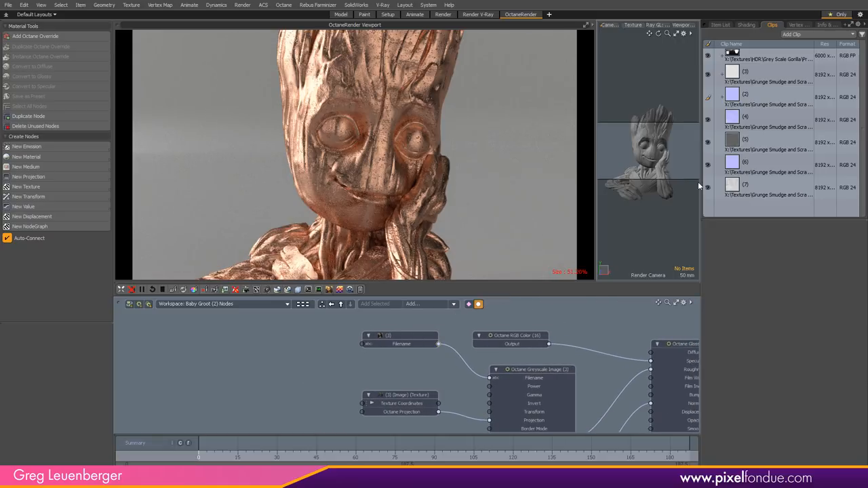
{"action": "left_click", "coordinate": [768, 142]}
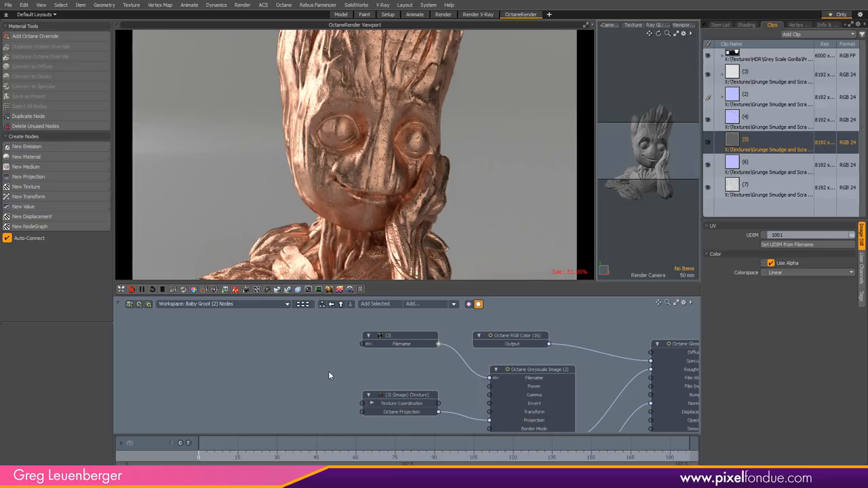
{"action": "left_click", "coordinate": [400, 365]}
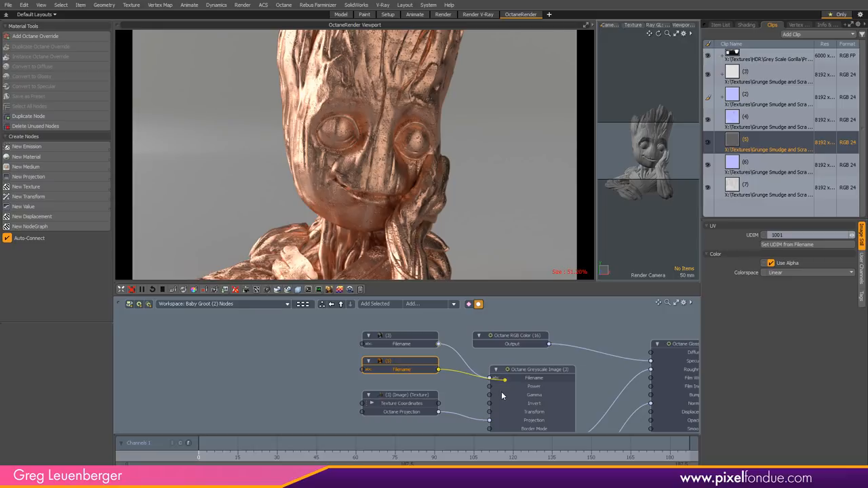
Feed it into the Grayscale Image node and uncheck Invert
{"action": "left_click", "coordinate": [535, 369]}
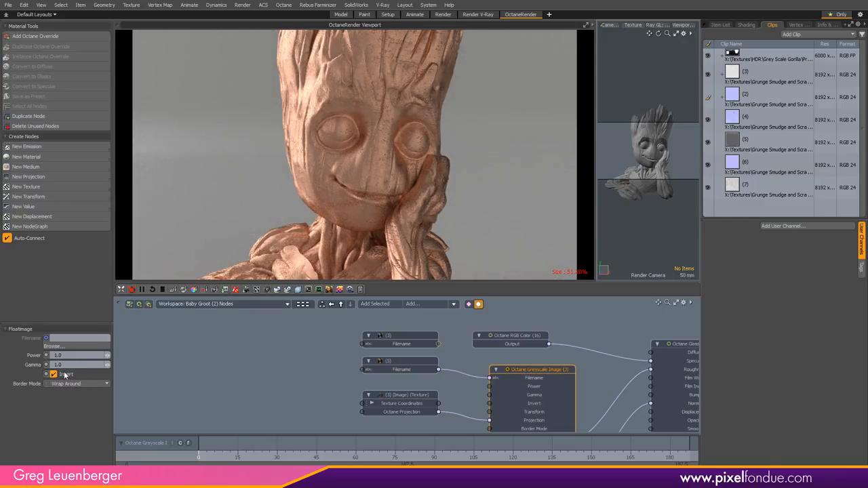
{"action": "left_click", "coordinate": [54, 374]}
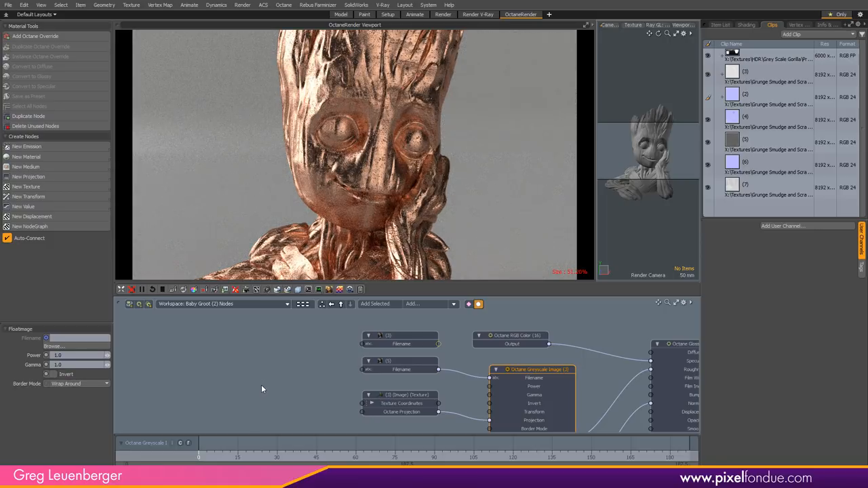
{"action": "mouse_move", "coordinate": [543, 215]}
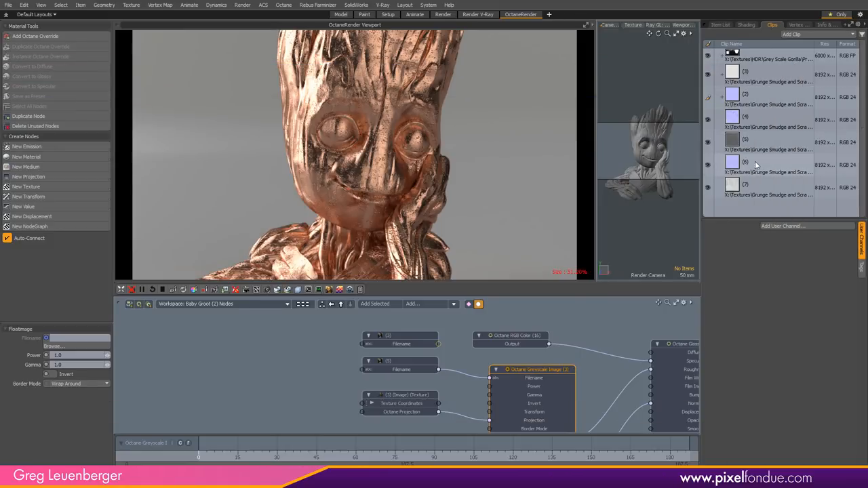
Add grunge clip (6) as a node and connect it to the Octane RGB Image Filename input
{"action": "left_click", "coordinate": [766, 166]}
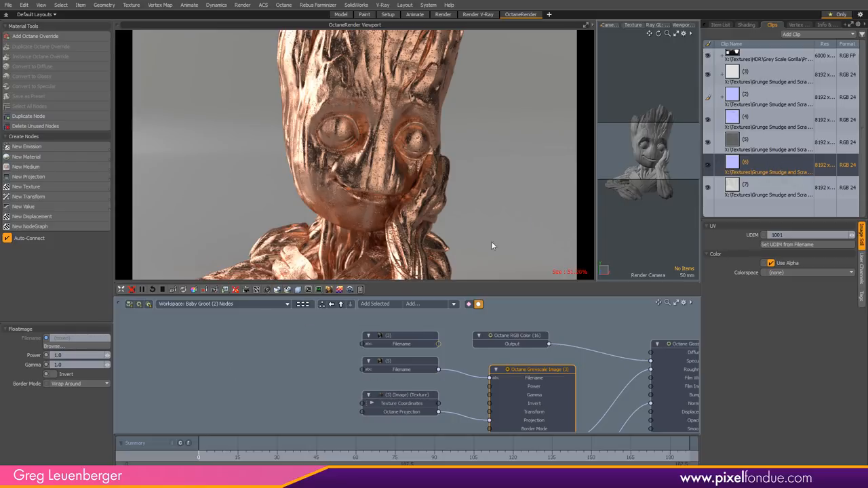
{"action": "left_click", "coordinate": [766, 187]}
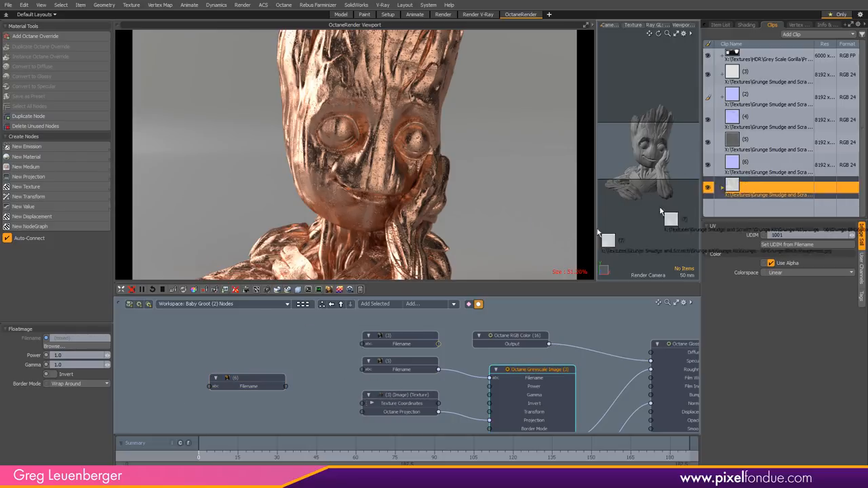
{"action": "left_click", "coordinate": [773, 187]}
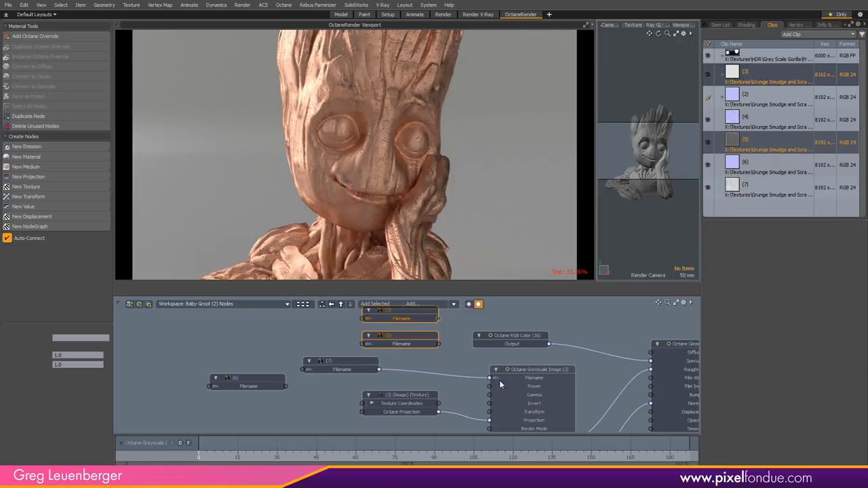
{"action": "left_click", "coordinate": [531, 368]}
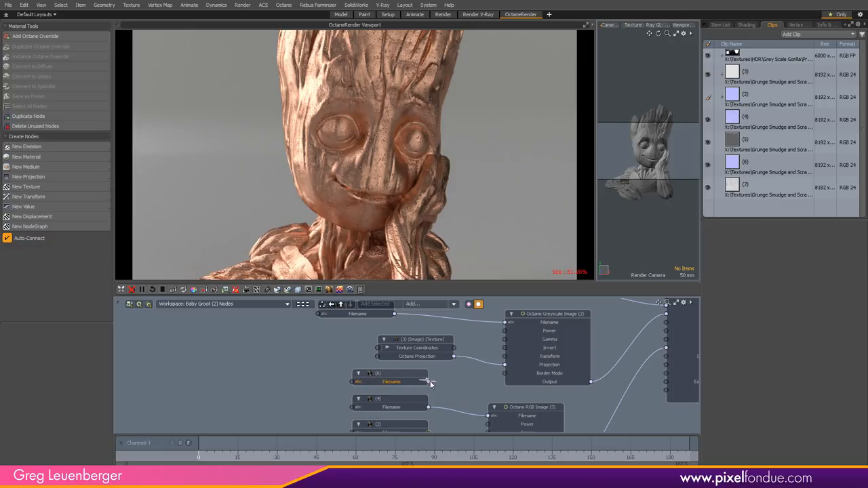
{"action": "left_click_drag", "start_coordinate": [428, 381], "coordinate": [509, 415]}
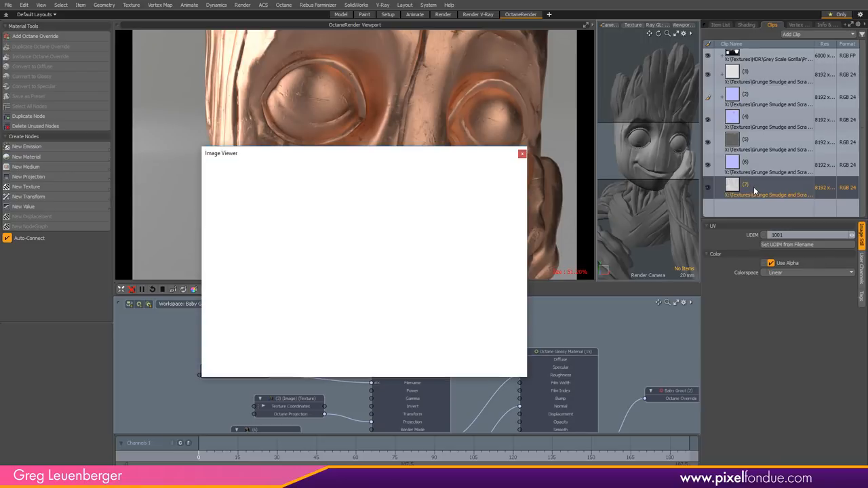
View the scratched grunge map in the Image Viewer, close it, and select the copper colour node
{"action": "left_click", "coordinate": [767, 189]}
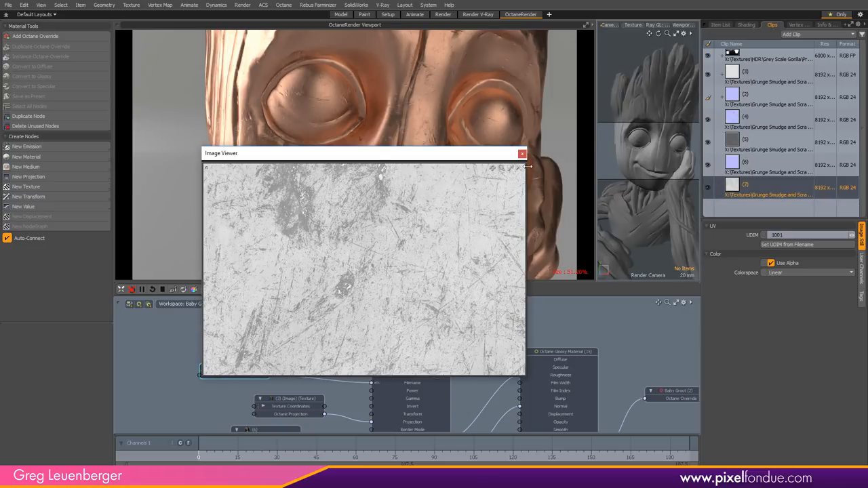
{"action": "left_click", "coordinate": [522, 153]}
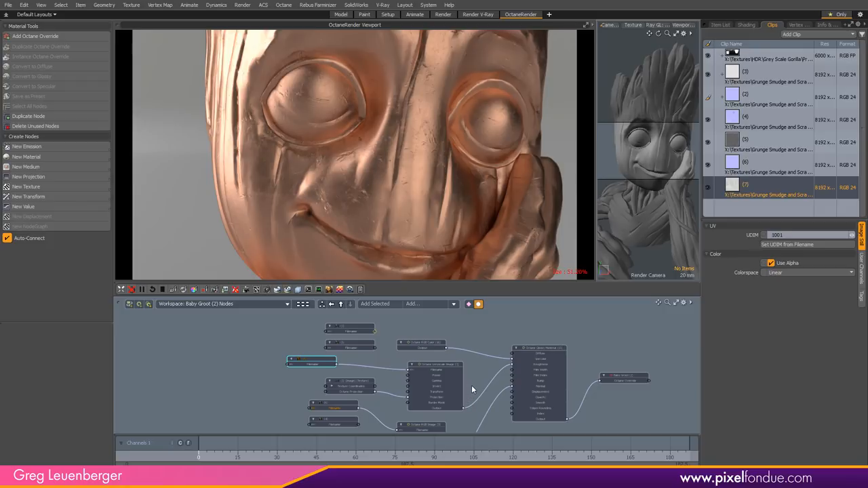
{"action": "left_click", "coordinate": [404, 369]}
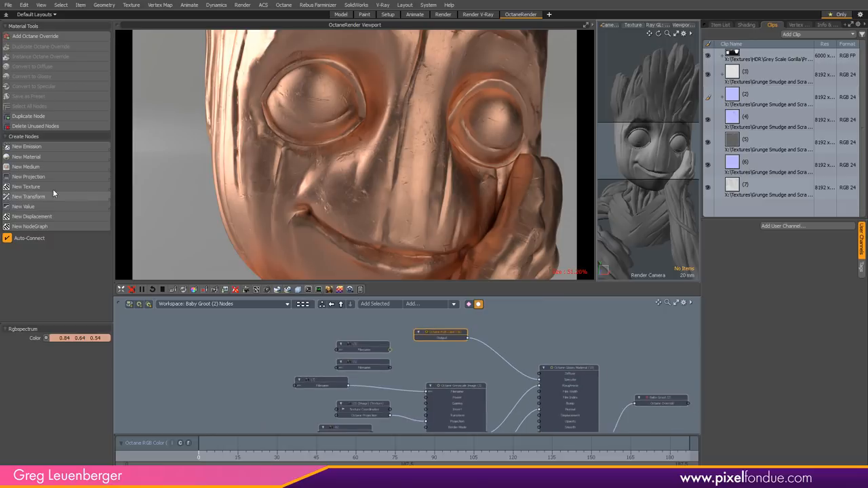
Add a Multiply texture node taking the copper RGB Color as Input Texture, feeding Specular
{"action": "left_click", "coordinate": [26, 187]}
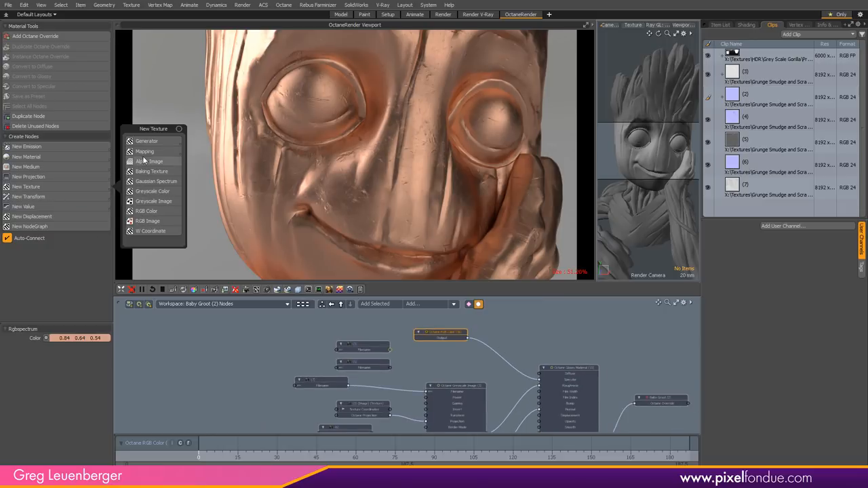
{"action": "mouse_move", "coordinate": [144, 152]}
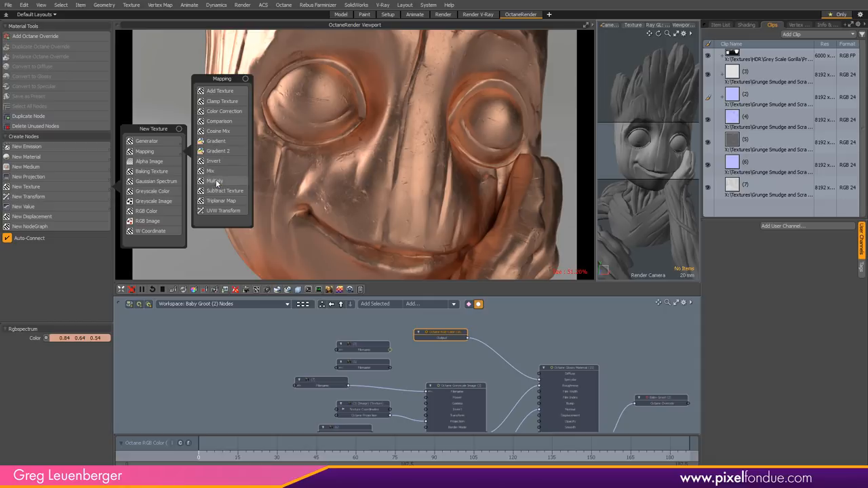
{"action": "left_click", "coordinate": [214, 180]}
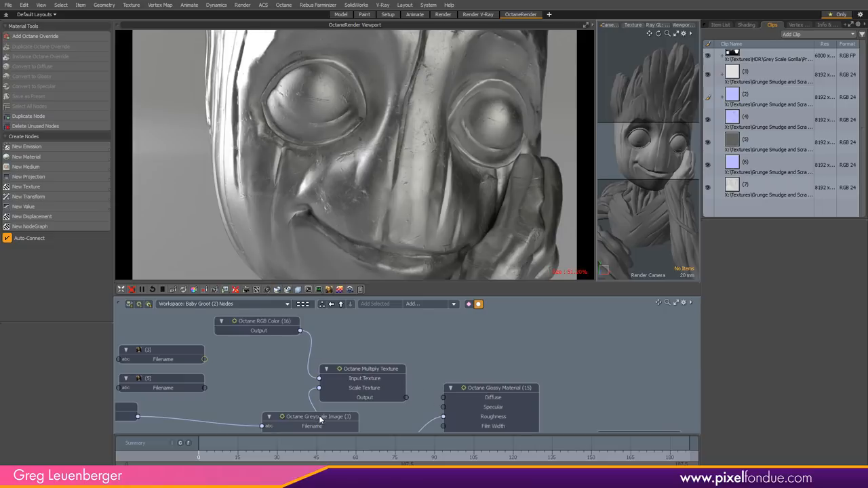
{"action": "left_click", "coordinate": [258, 320]}
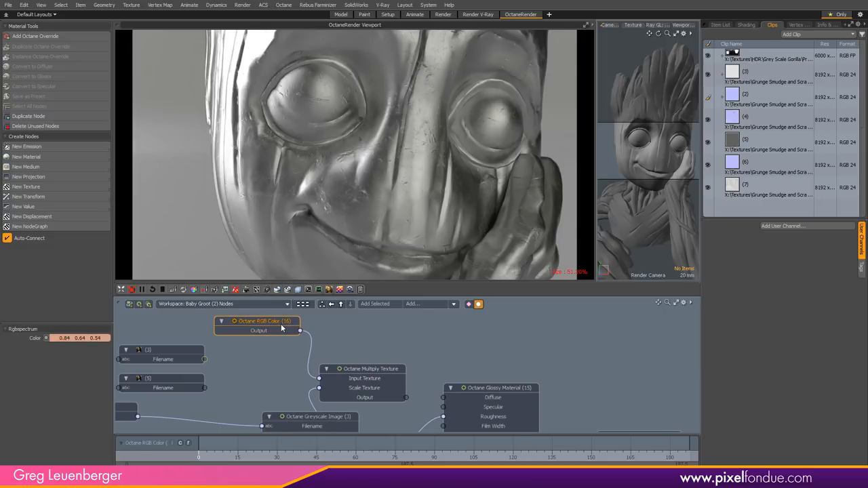
{"action": "mouse_move", "coordinate": [391, 353]}
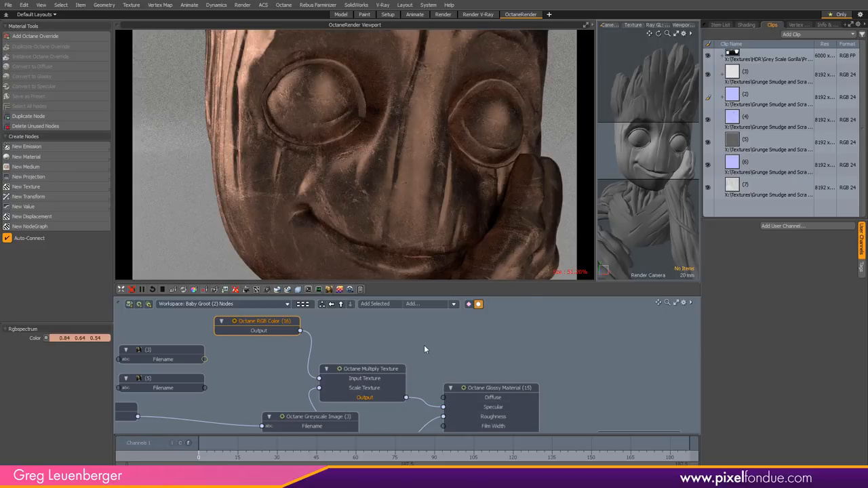
{"action": "mouse_move", "coordinate": [431, 376]}
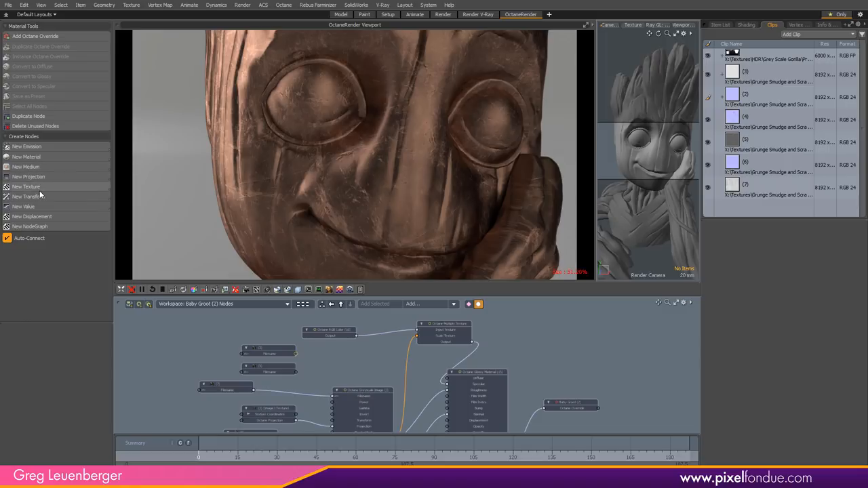
Insert a Color Correction node on the grunge map with Invert checked and Contrast 4.0
{"action": "left_click", "coordinate": [26, 188]}
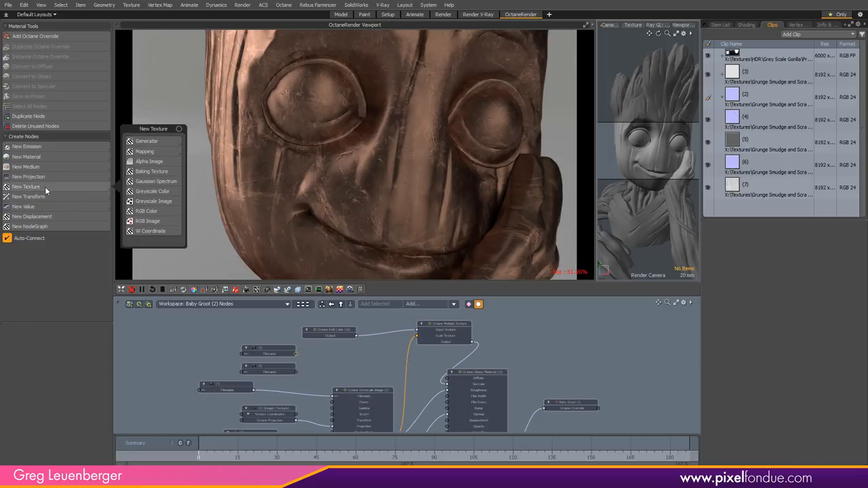
{"action": "mouse_move", "coordinate": [143, 152]}
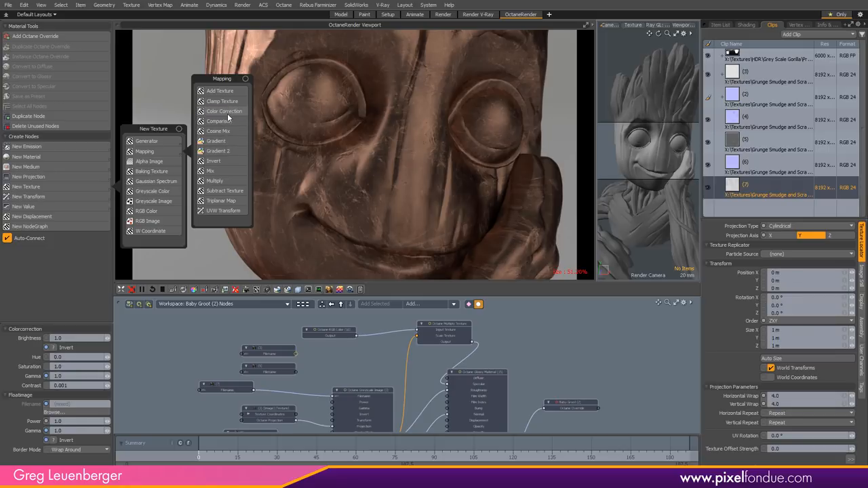
{"action": "left_click", "coordinate": [225, 111]}
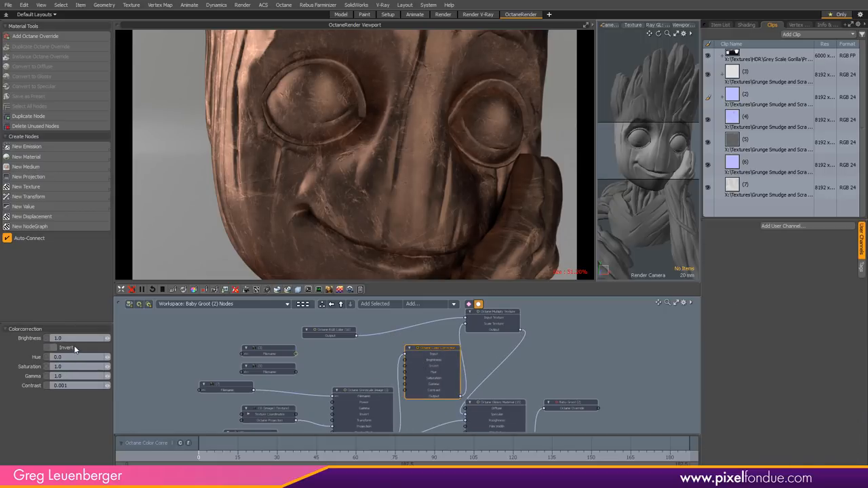
{"action": "left_click", "coordinate": [53, 347]}
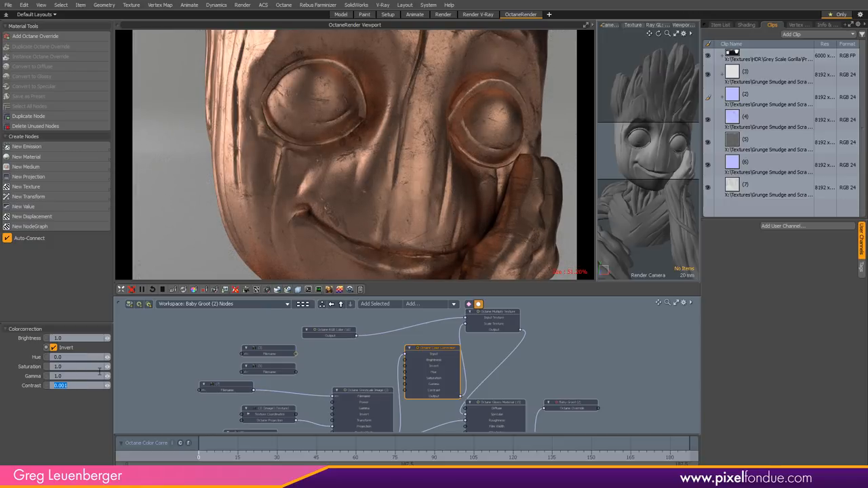
{"action": "type", "text": "4.0"}
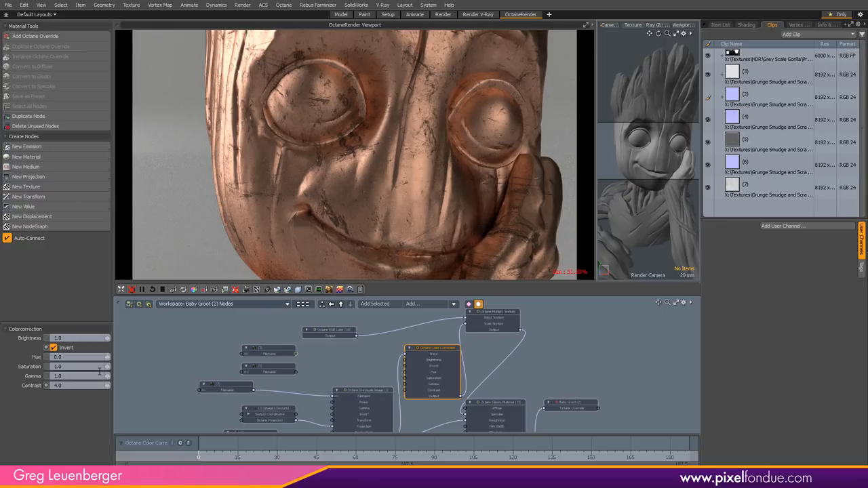
{"action": "mouse_move", "coordinate": [508, 287]}
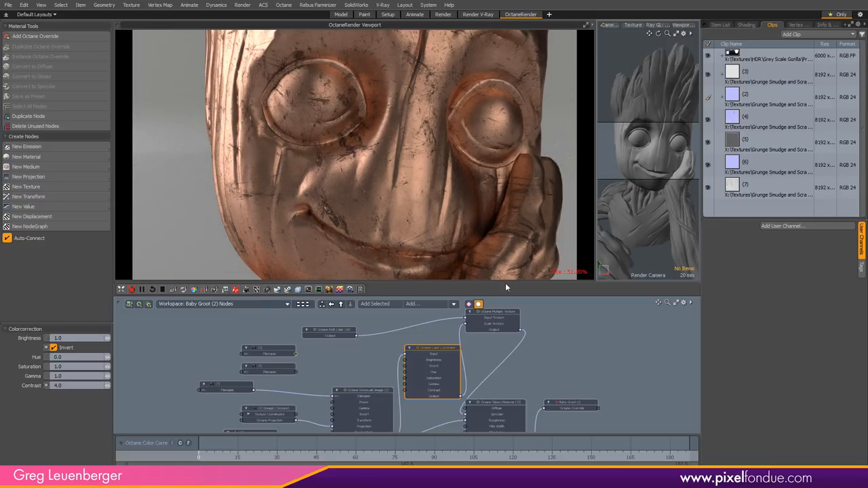
{"action": "mouse_move", "coordinate": [667, 152]}
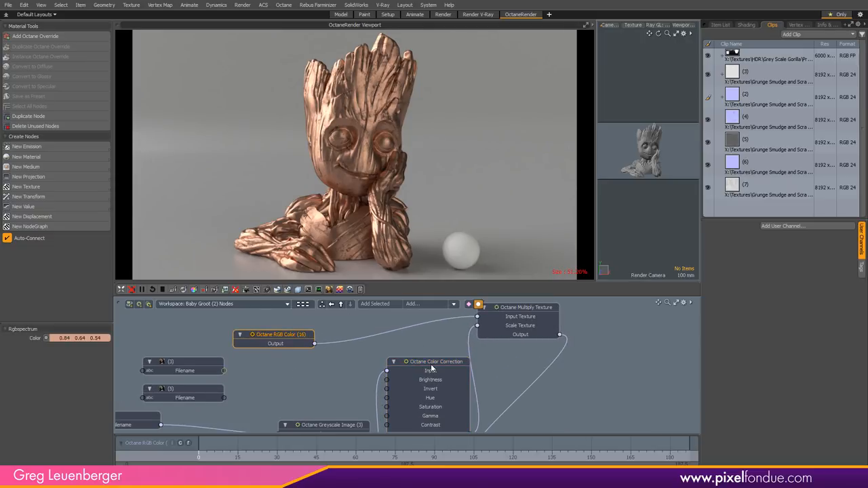
{"action": "mouse_move", "coordinate": [615, 389]}
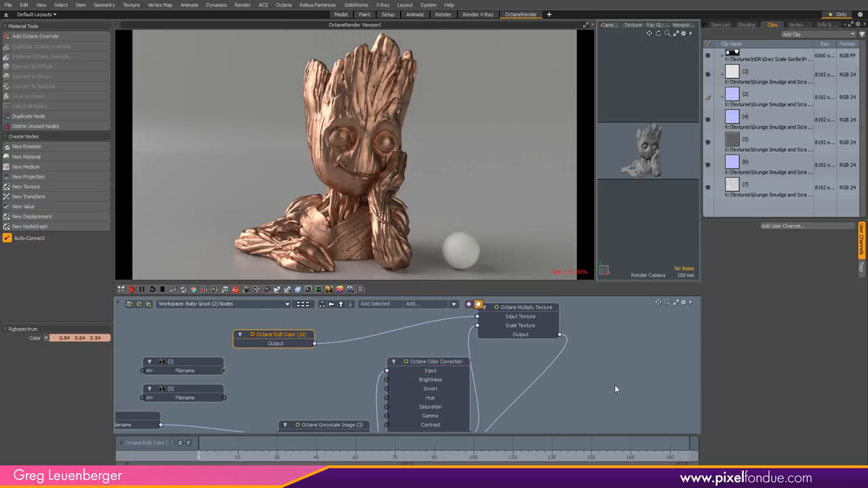